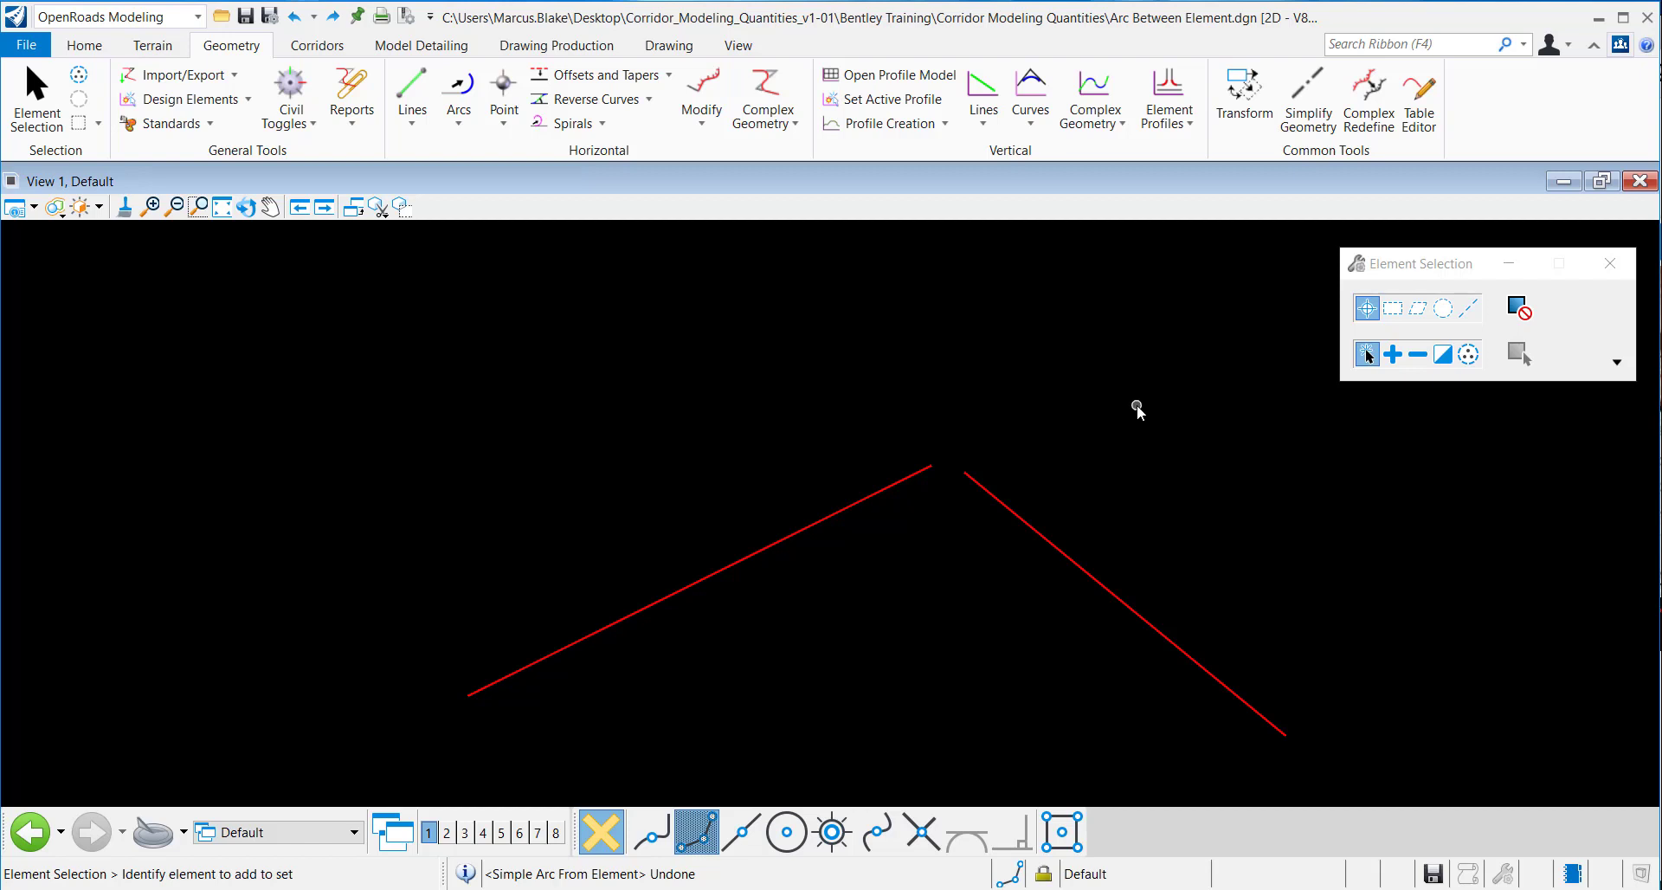
mouse_move(1152, 432)
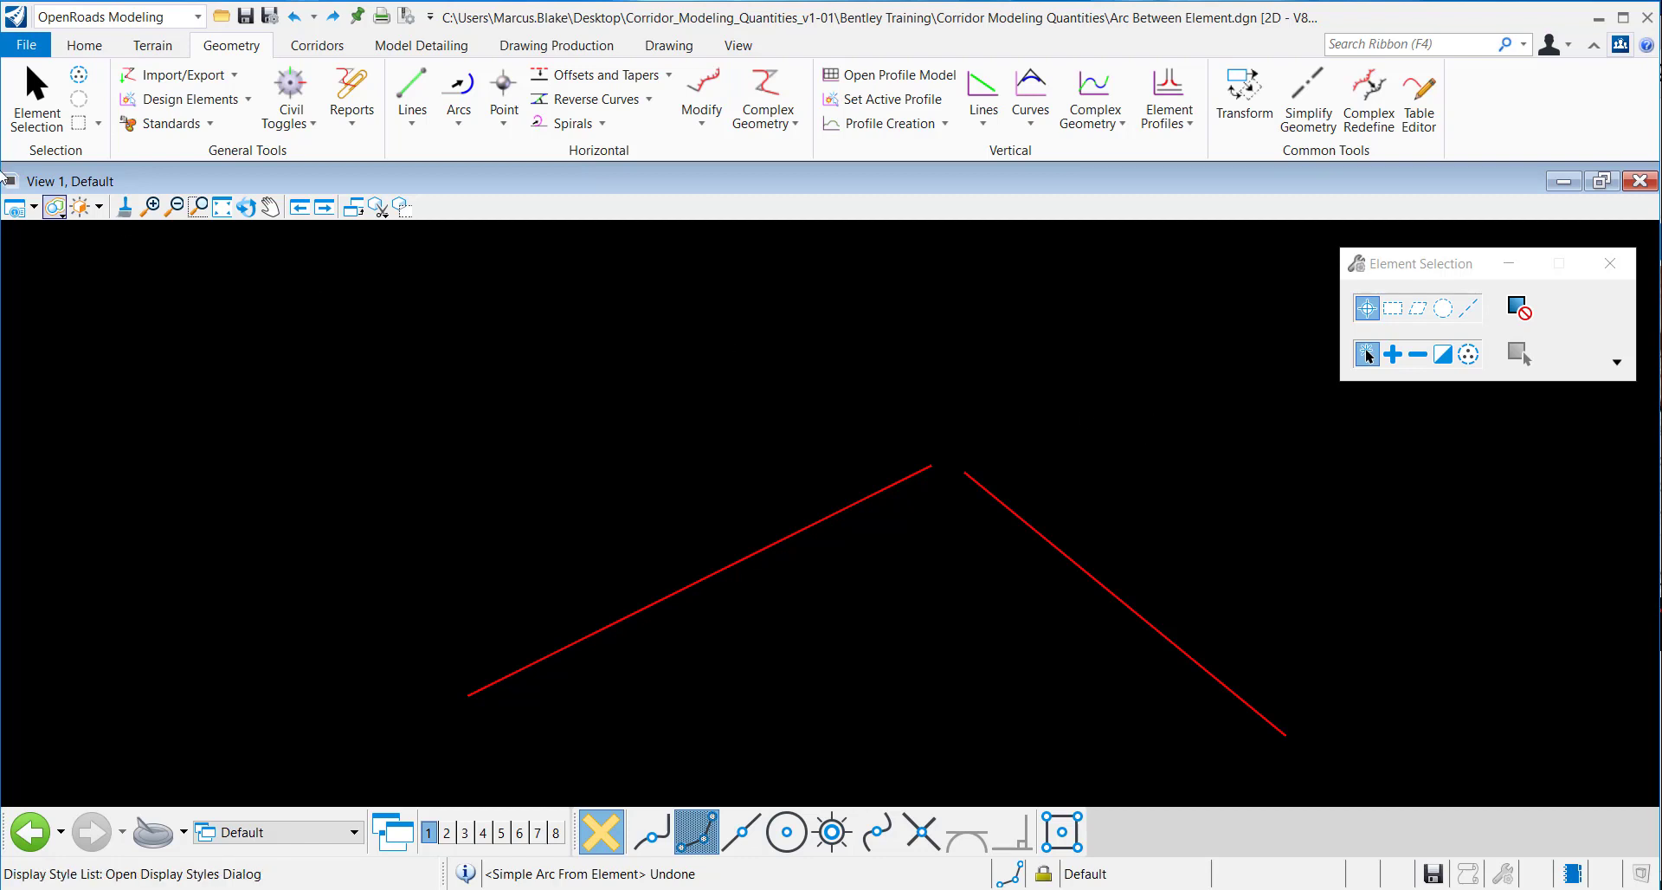
mouse_move(108, 138)
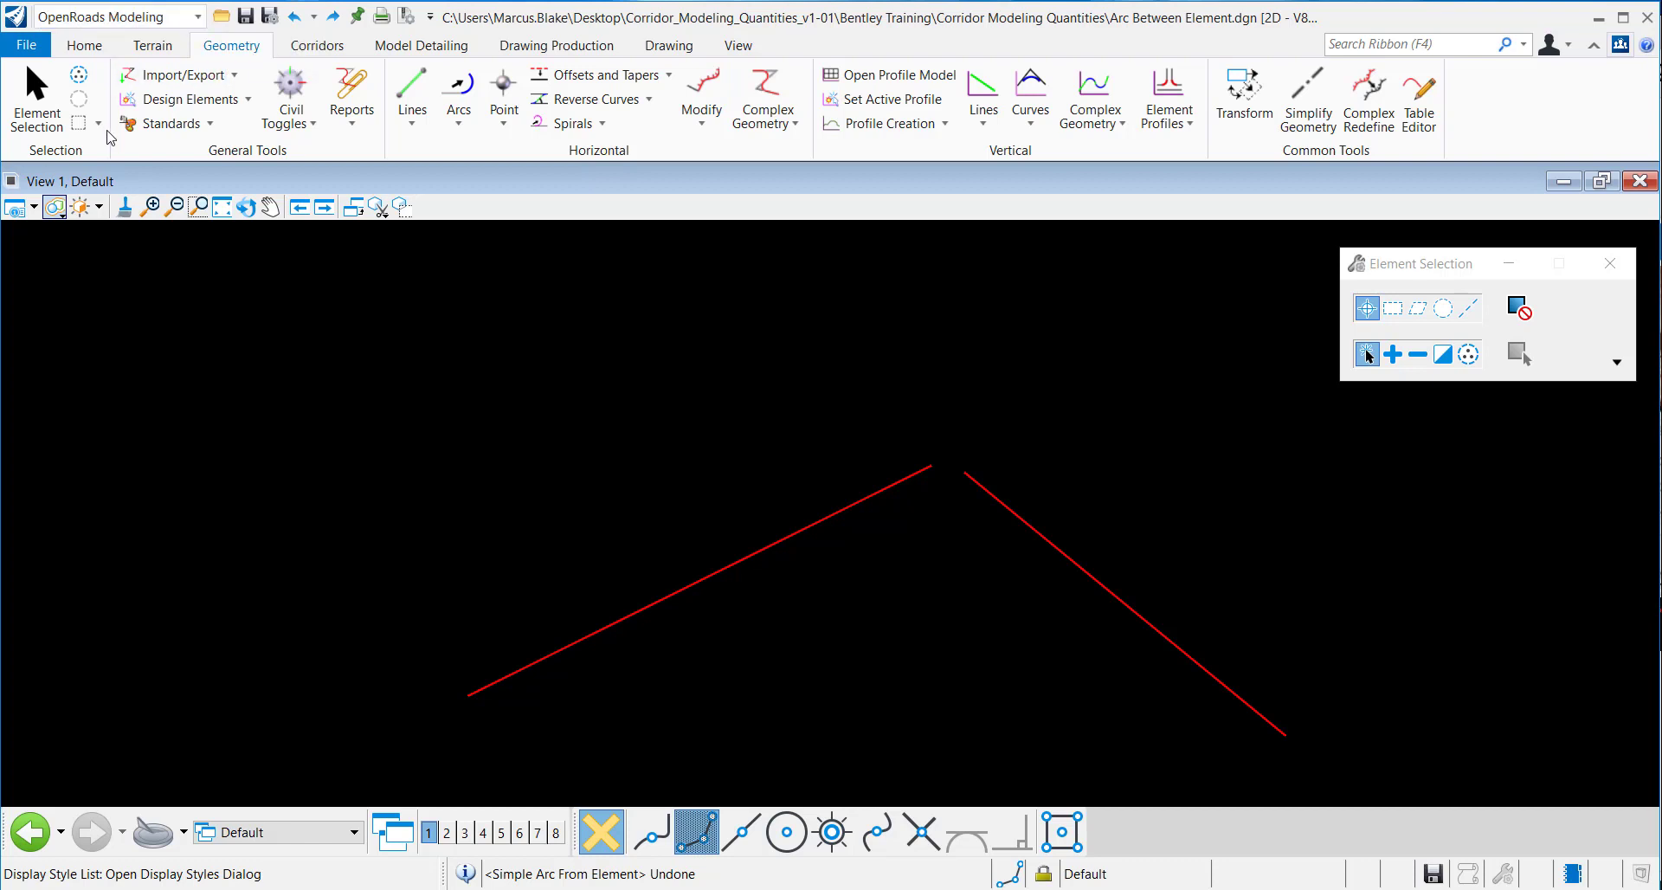
mouse_move(230, 45)
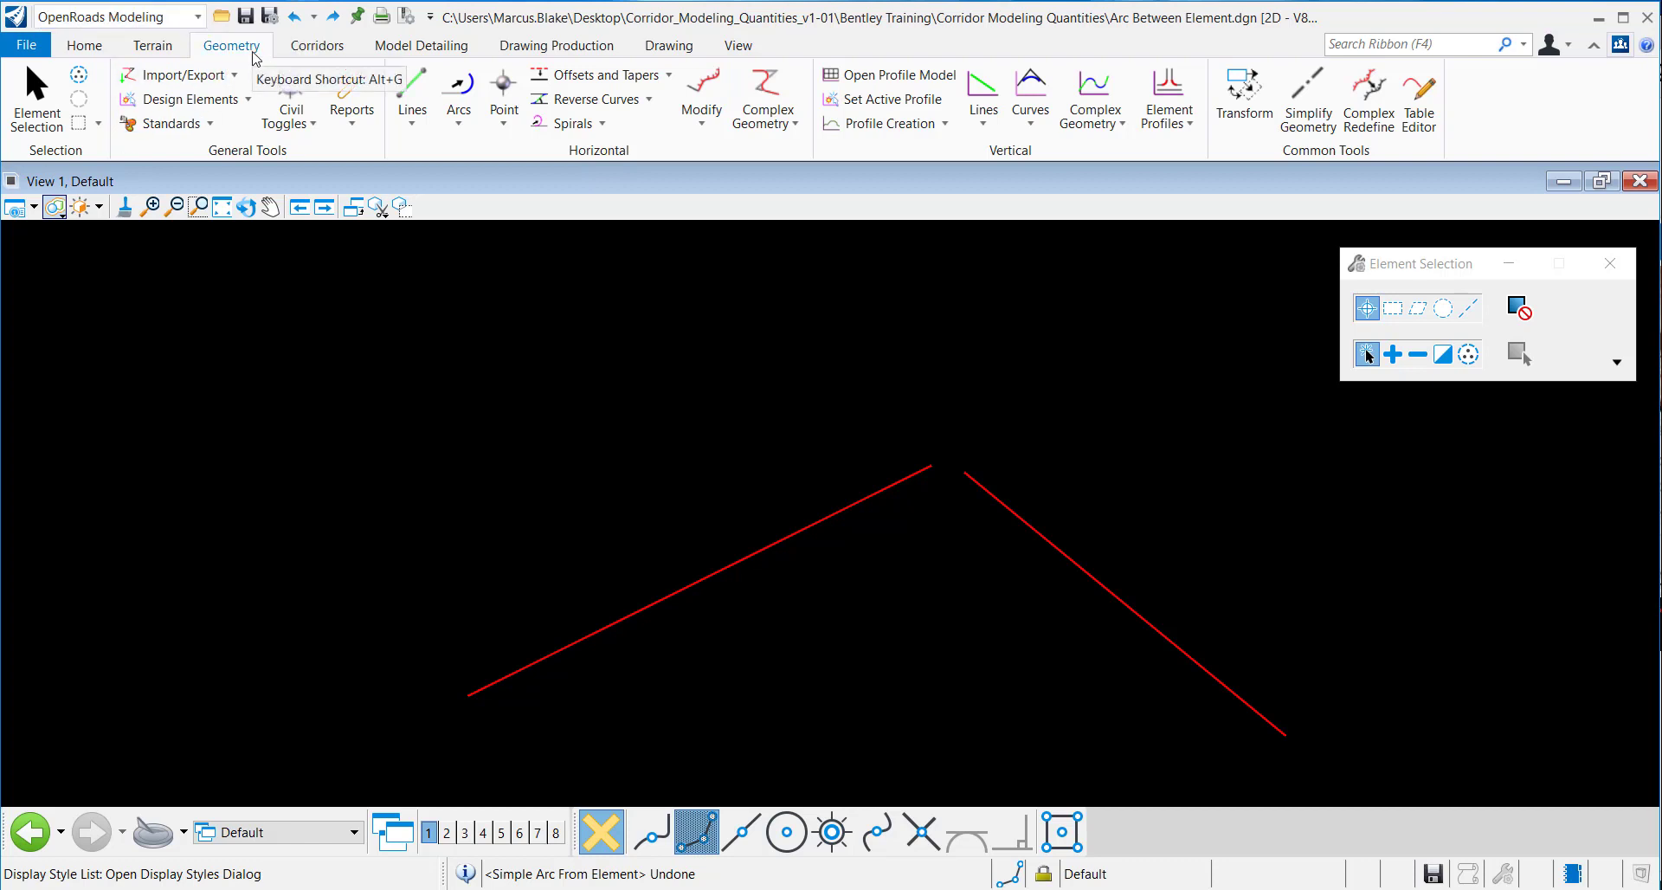
mouse_move(625, 170)
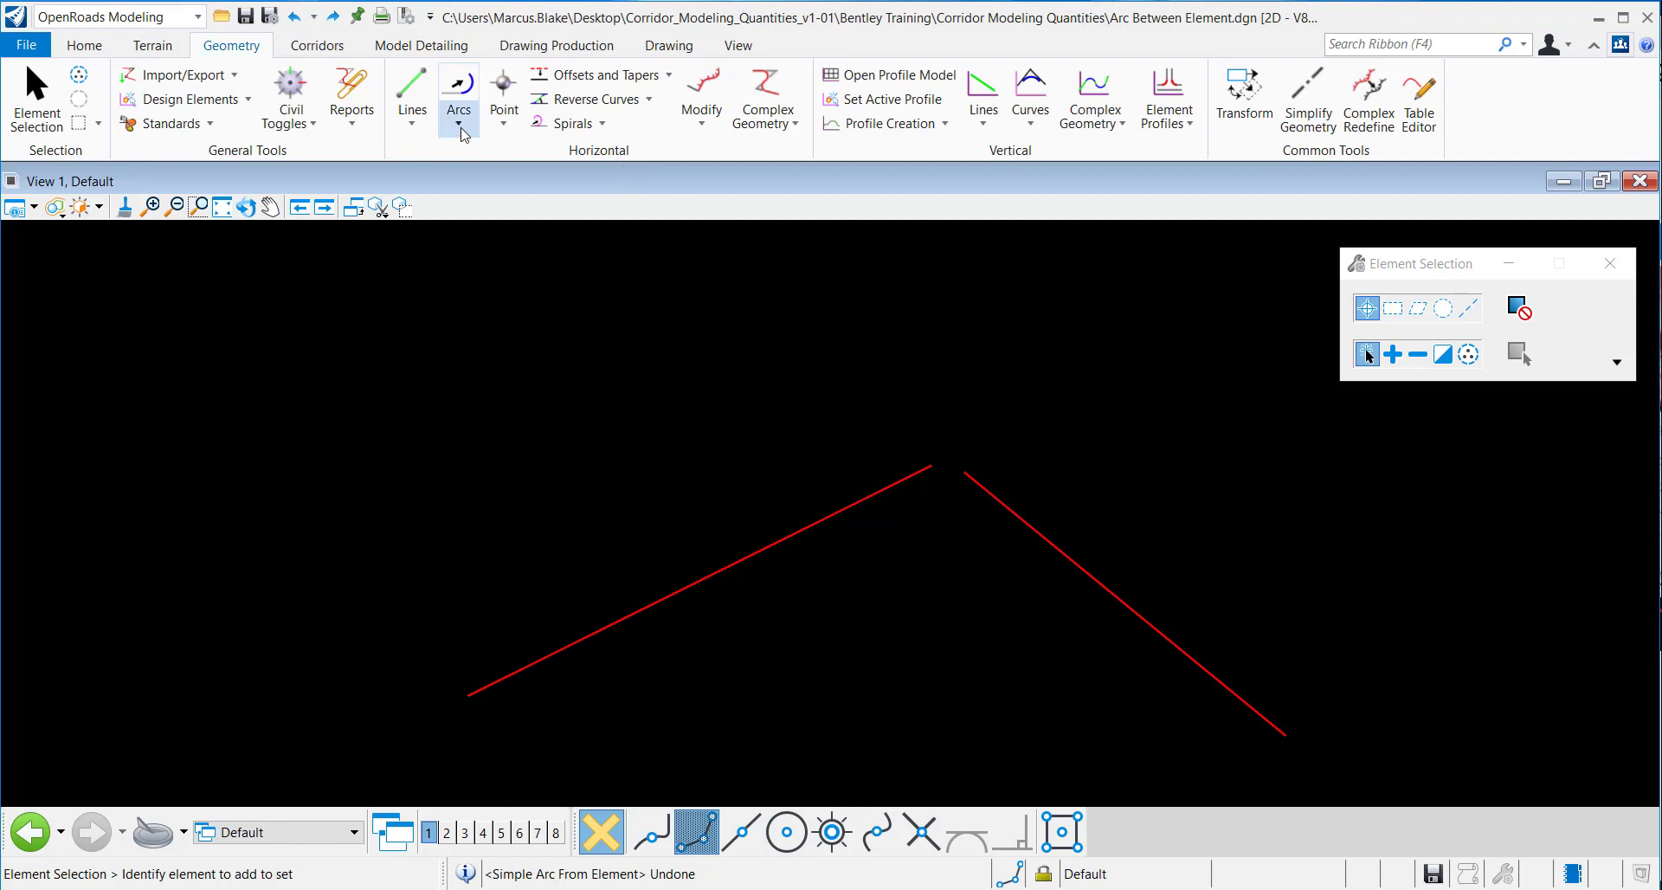
Start the Simple Arc between-elements command from the Geometry arcs list.
left_click(457, 96)
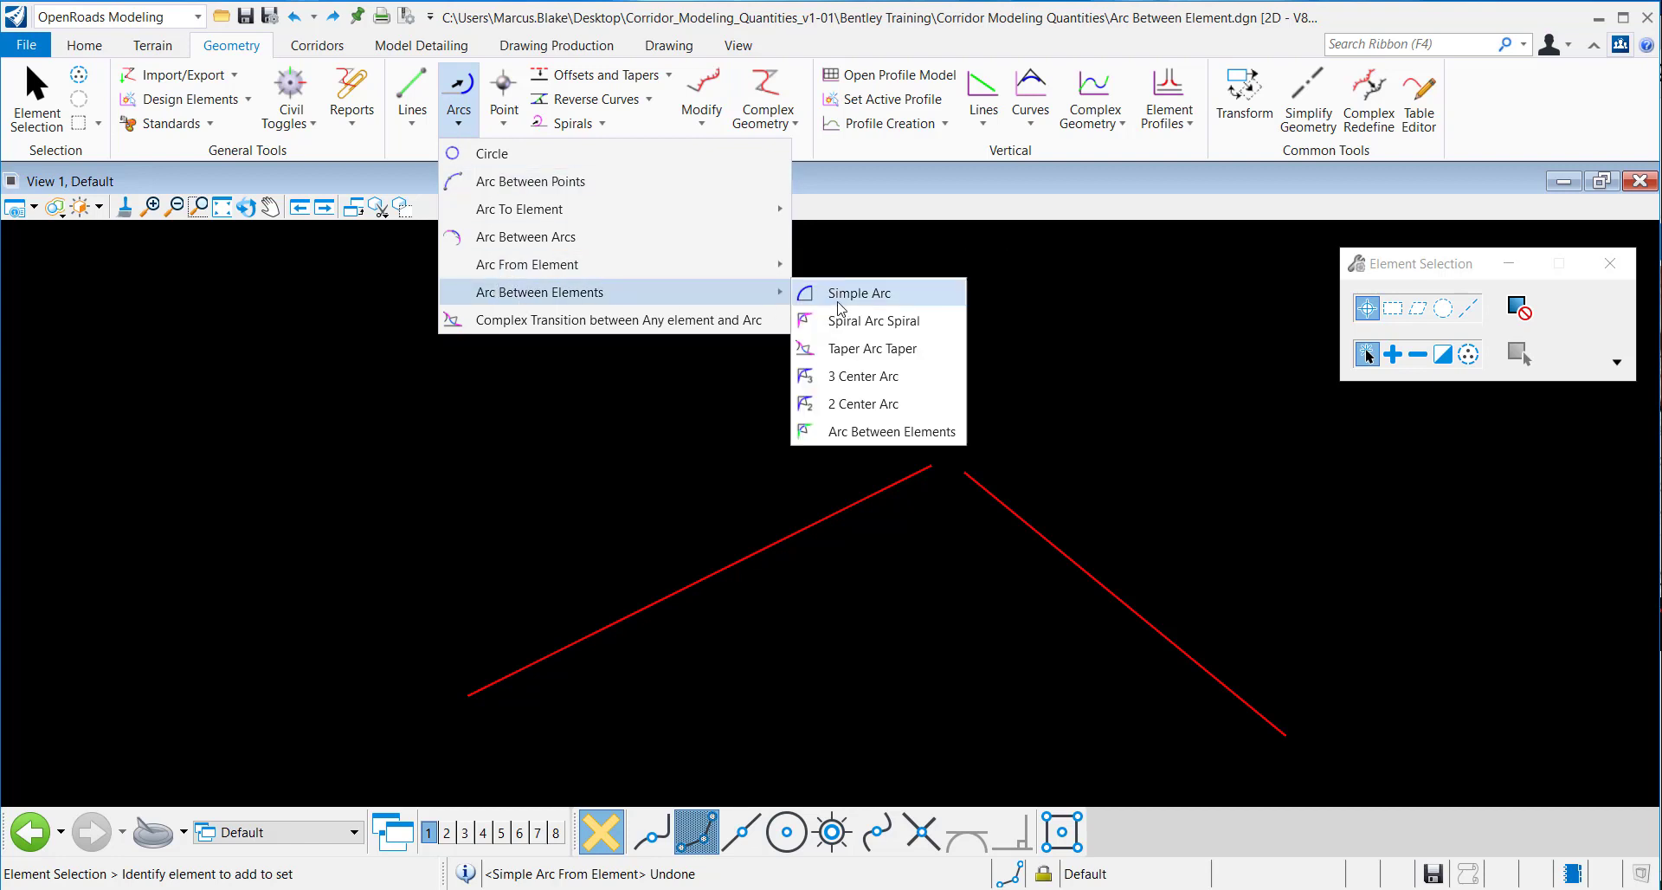
mouse_move(851, 310)
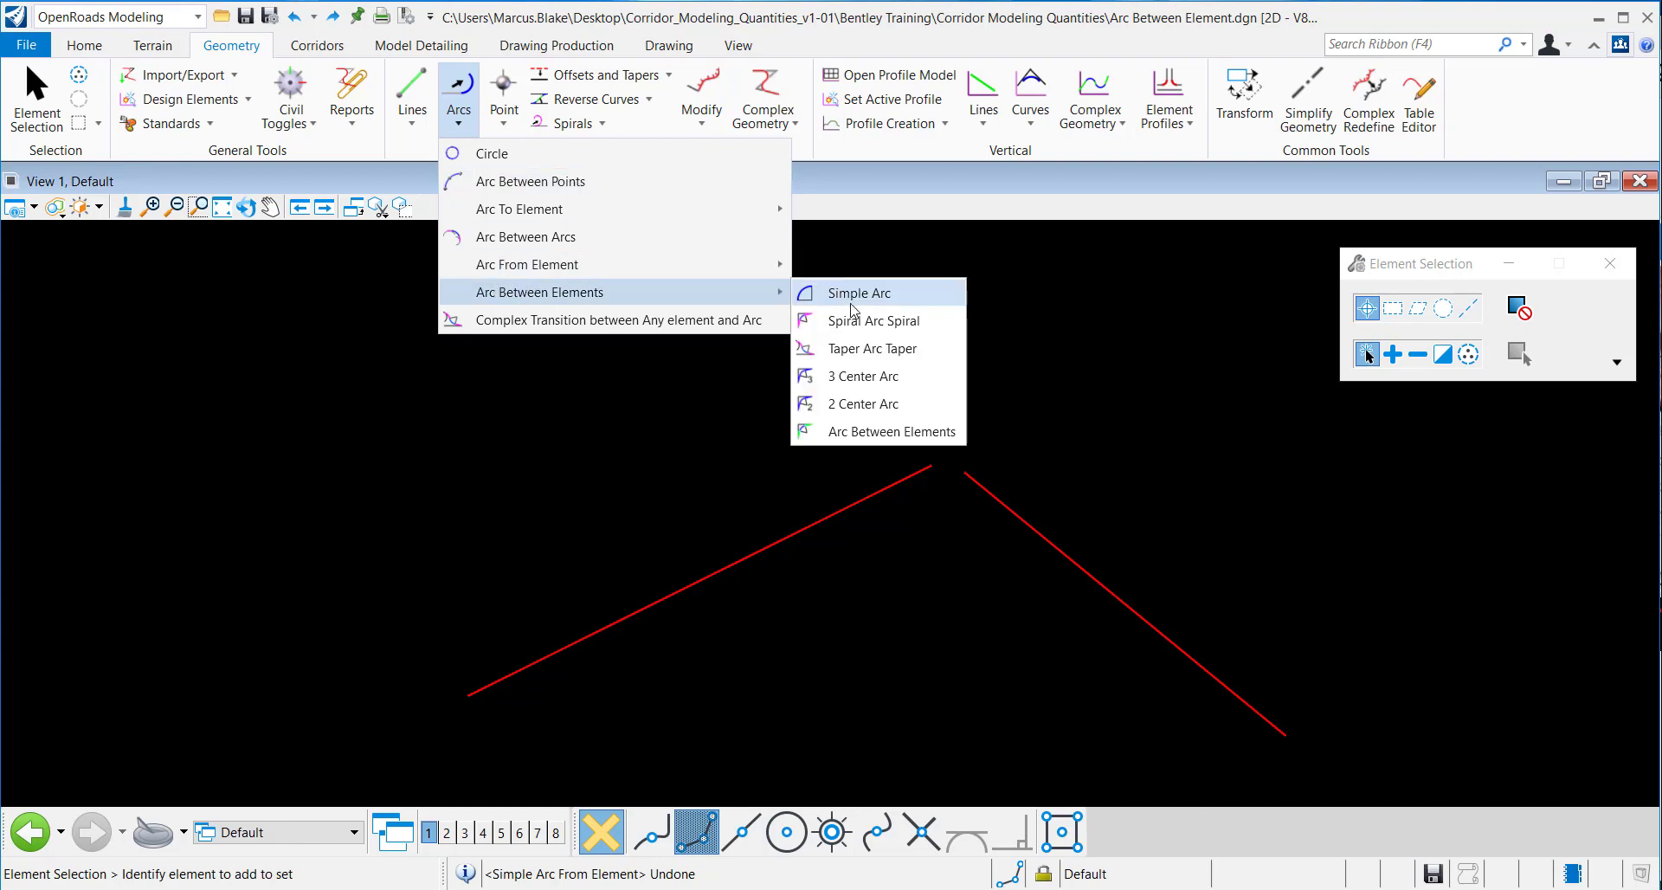
left_click(861, 293)
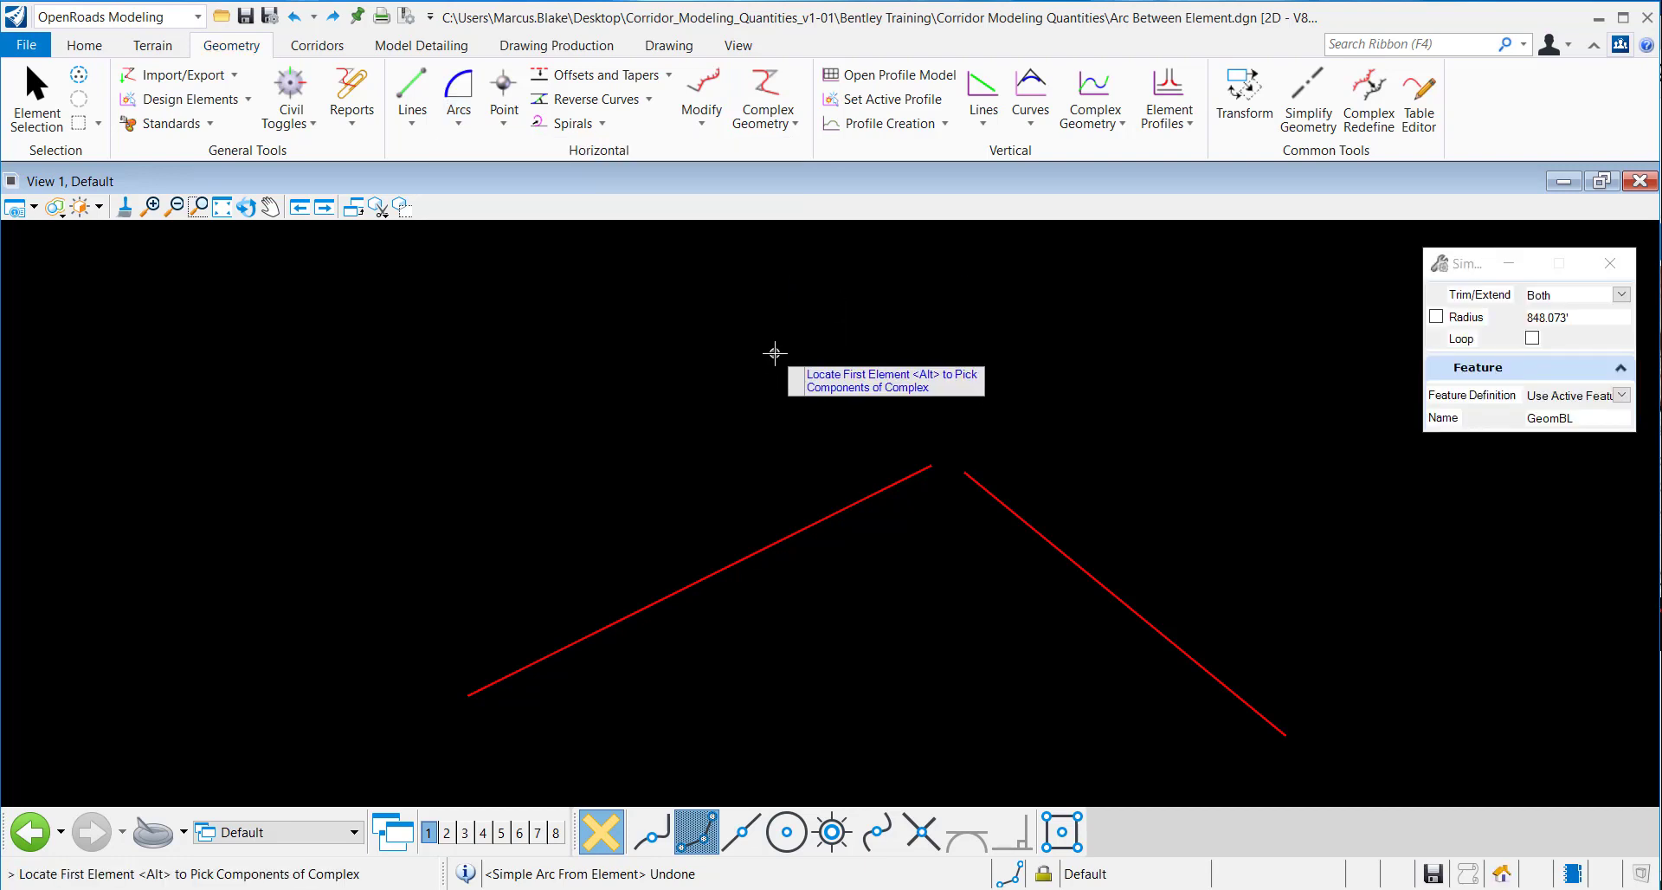
mouse_move(70, 708)
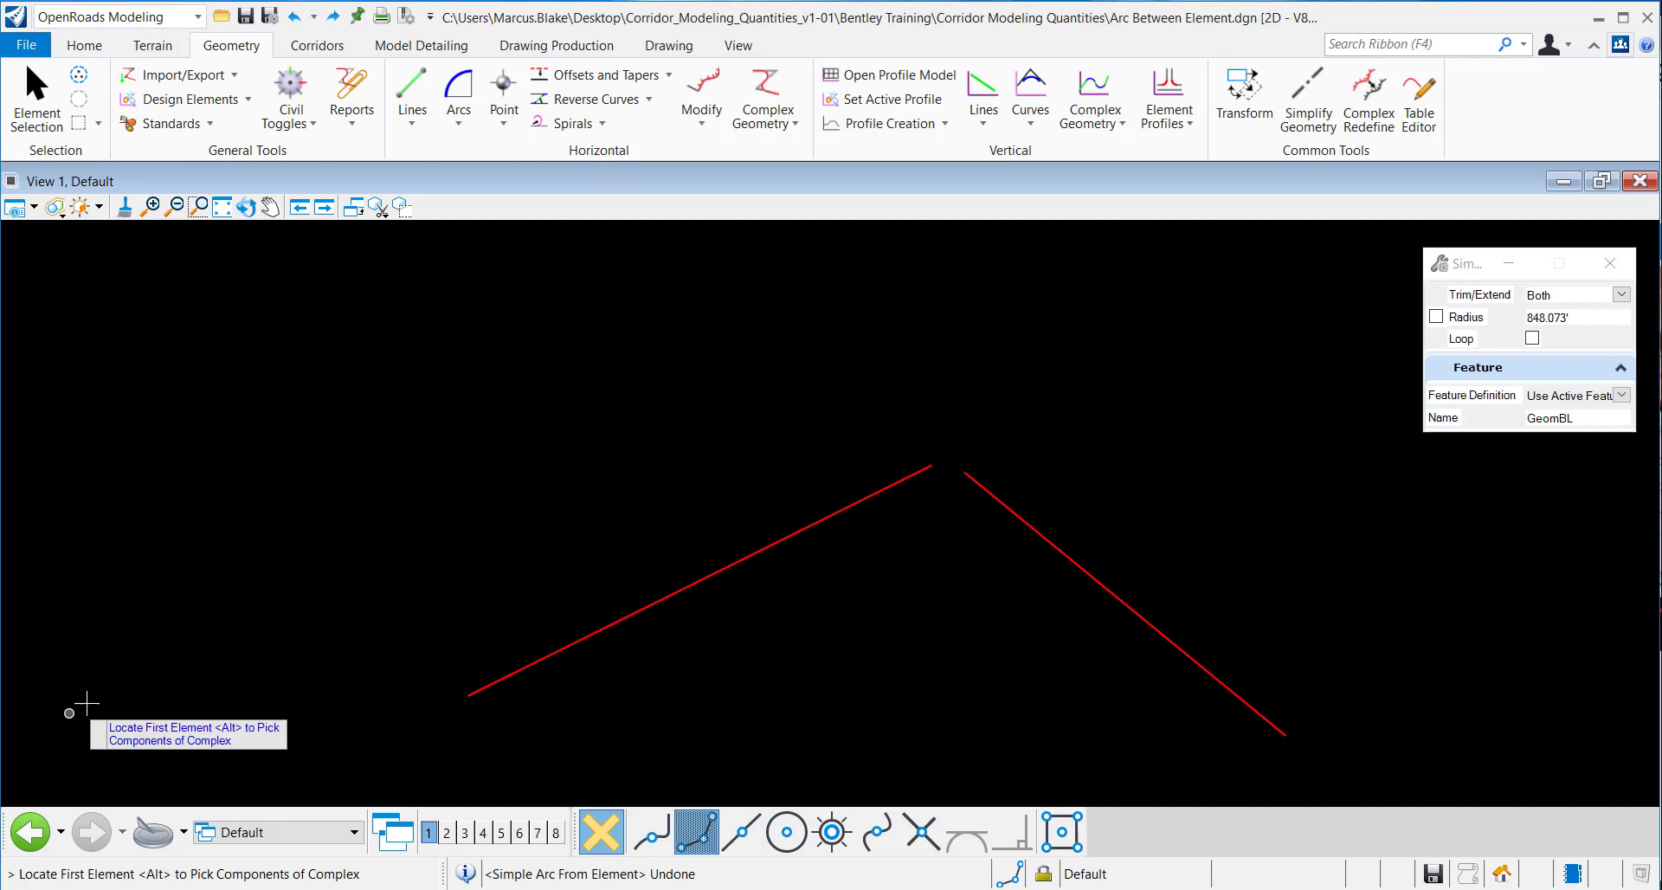
mouse_move(110, 684)
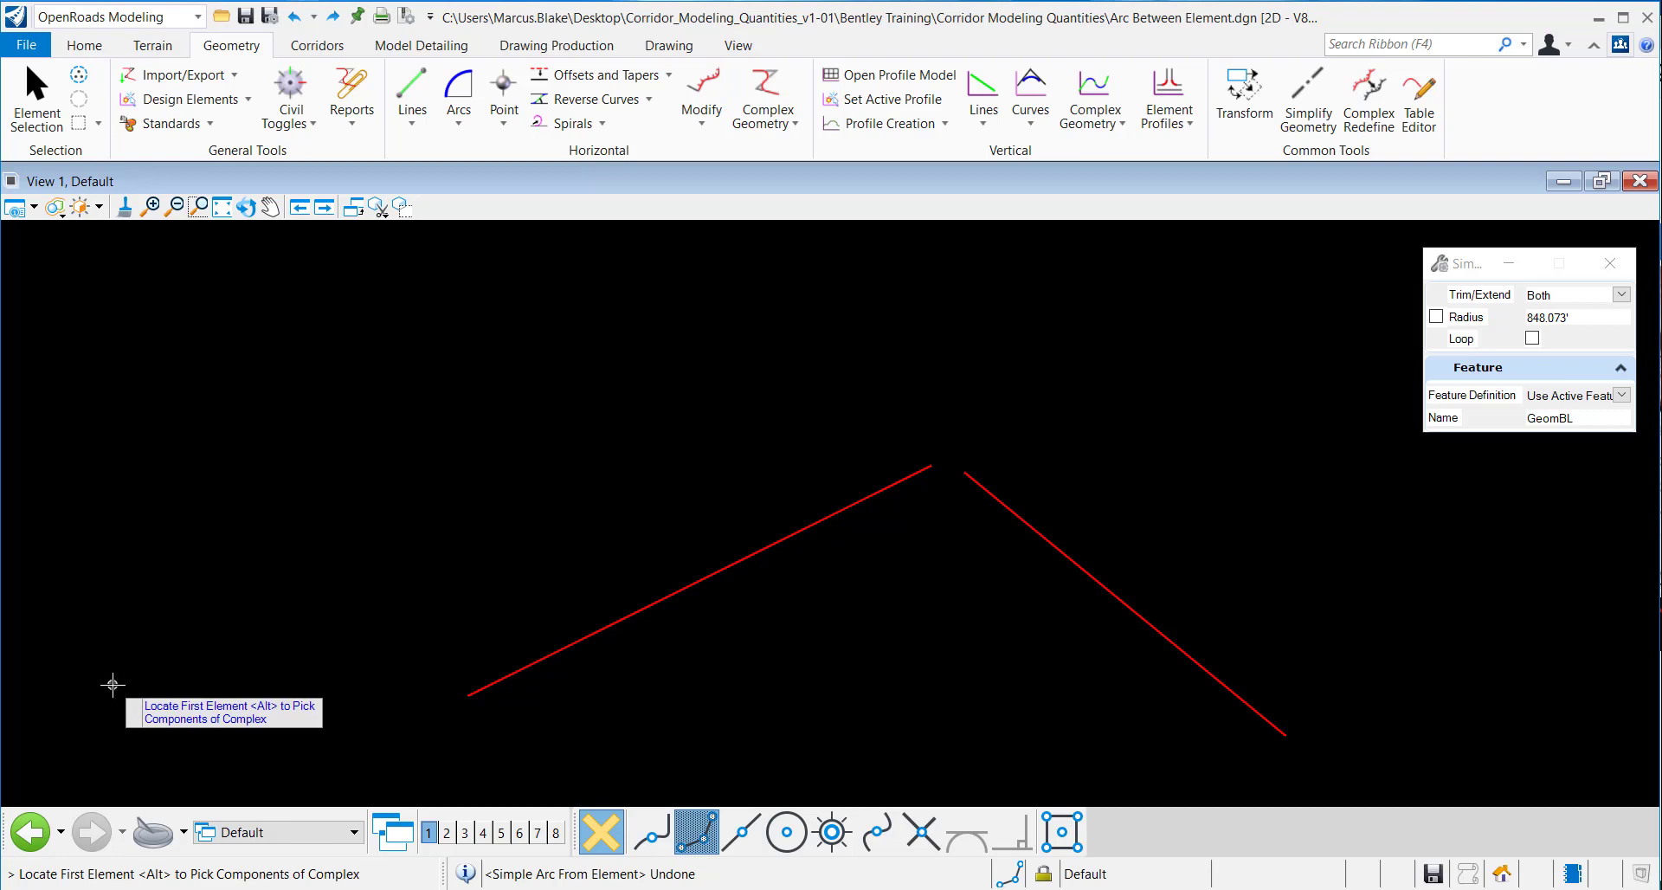
mouse_move(893, 649)
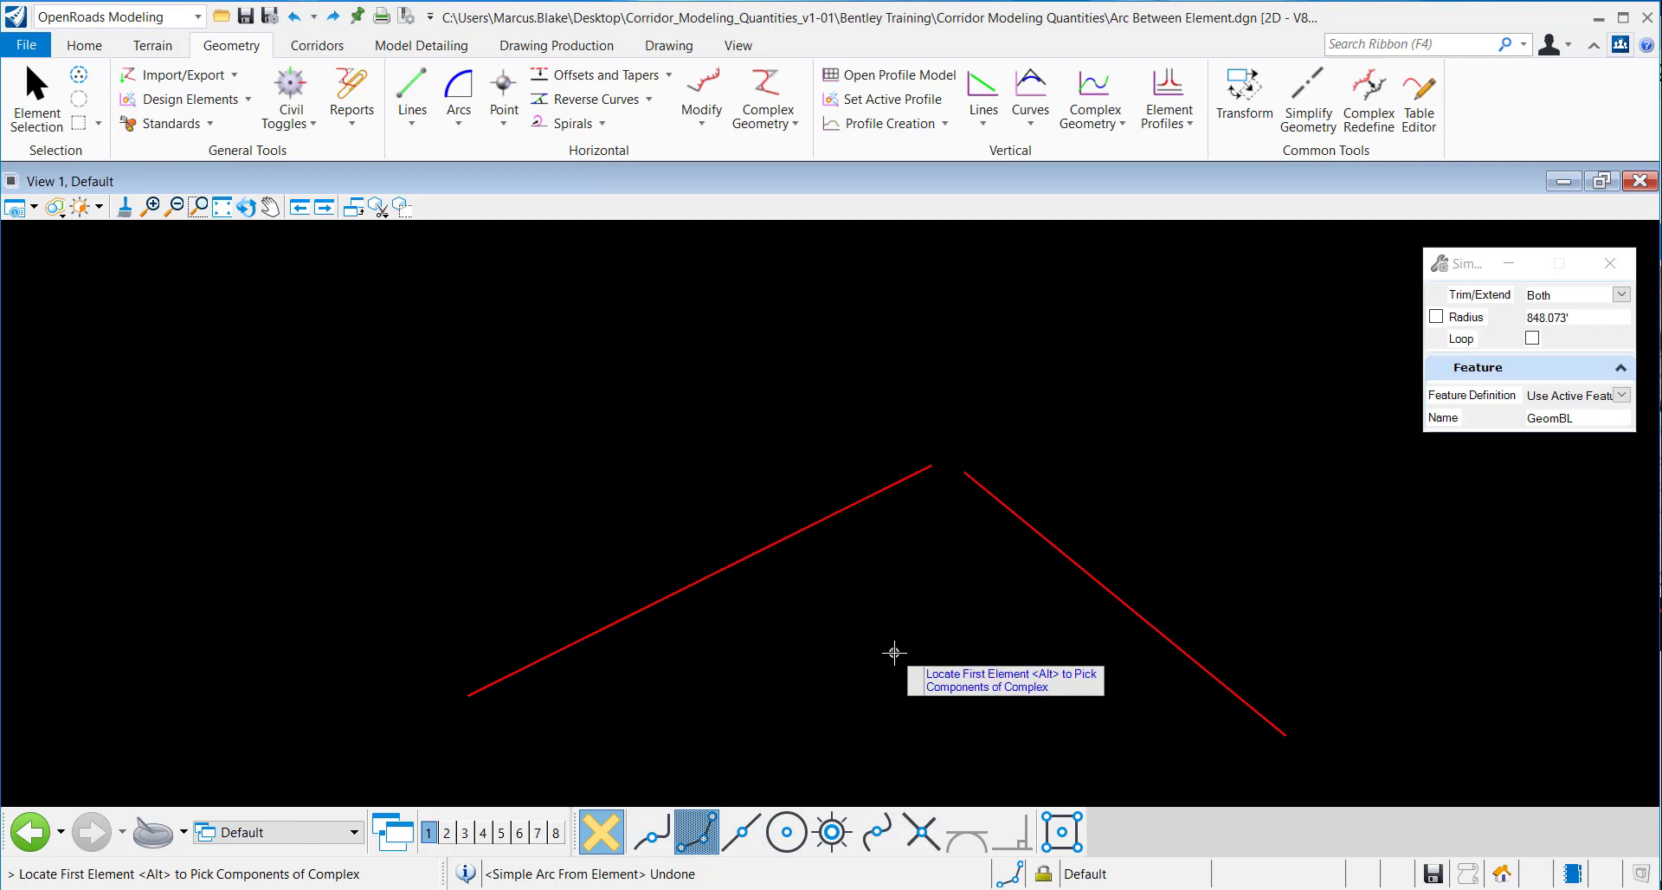
mouse_move(909, 632)
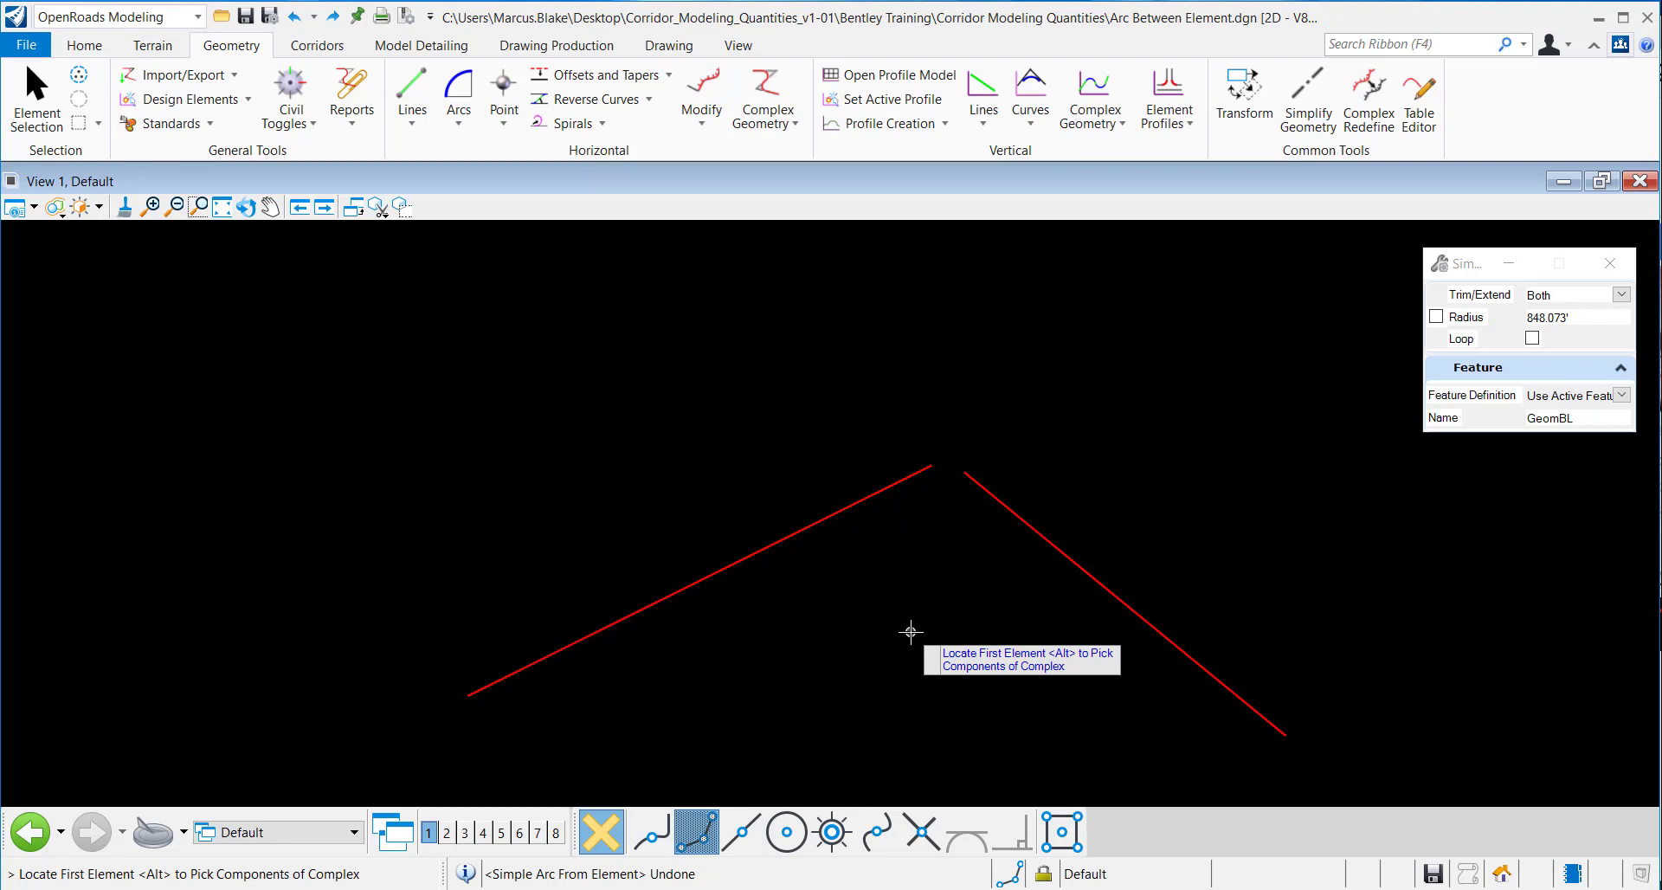
mouse_move(777, 552)
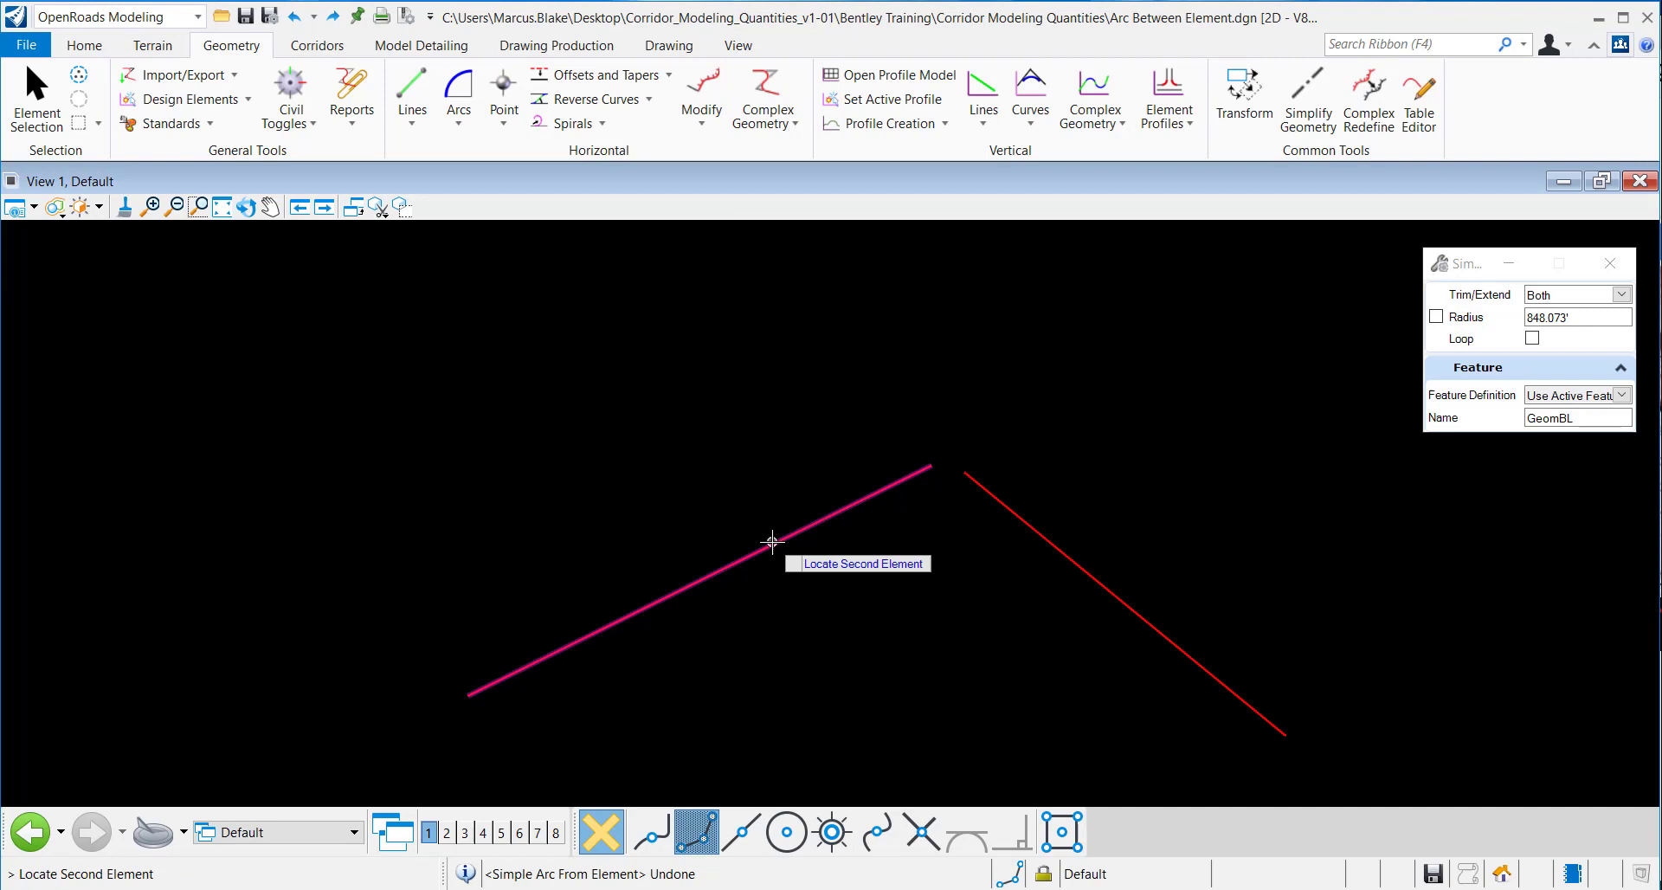
mouse_move(1023, 554)
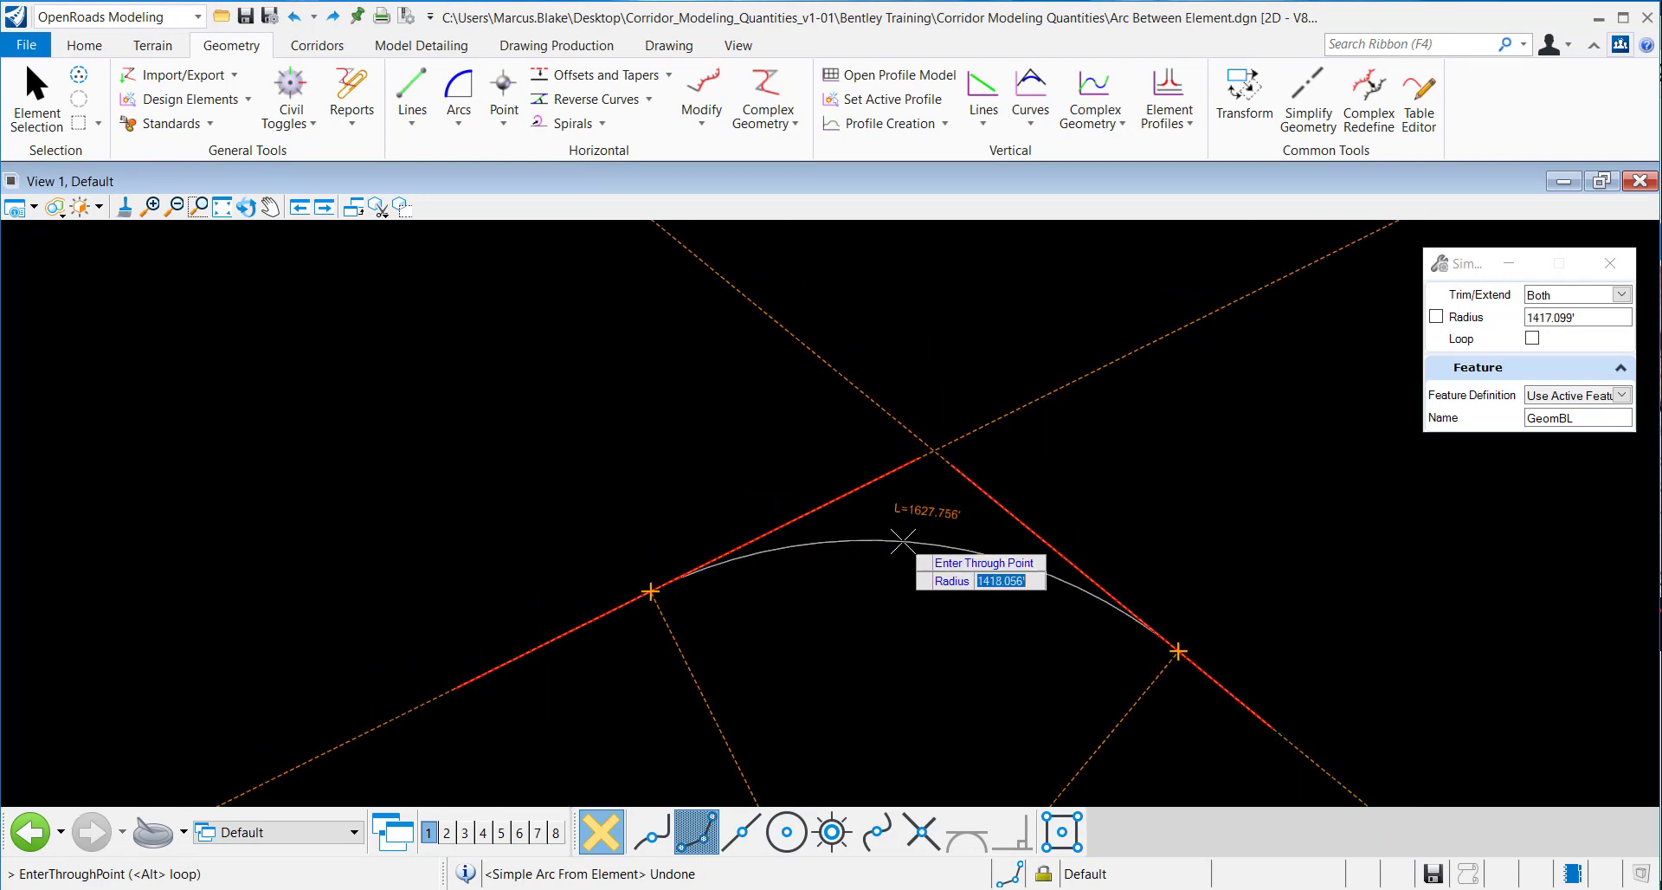
mouse_move(898, 549)
type("500")
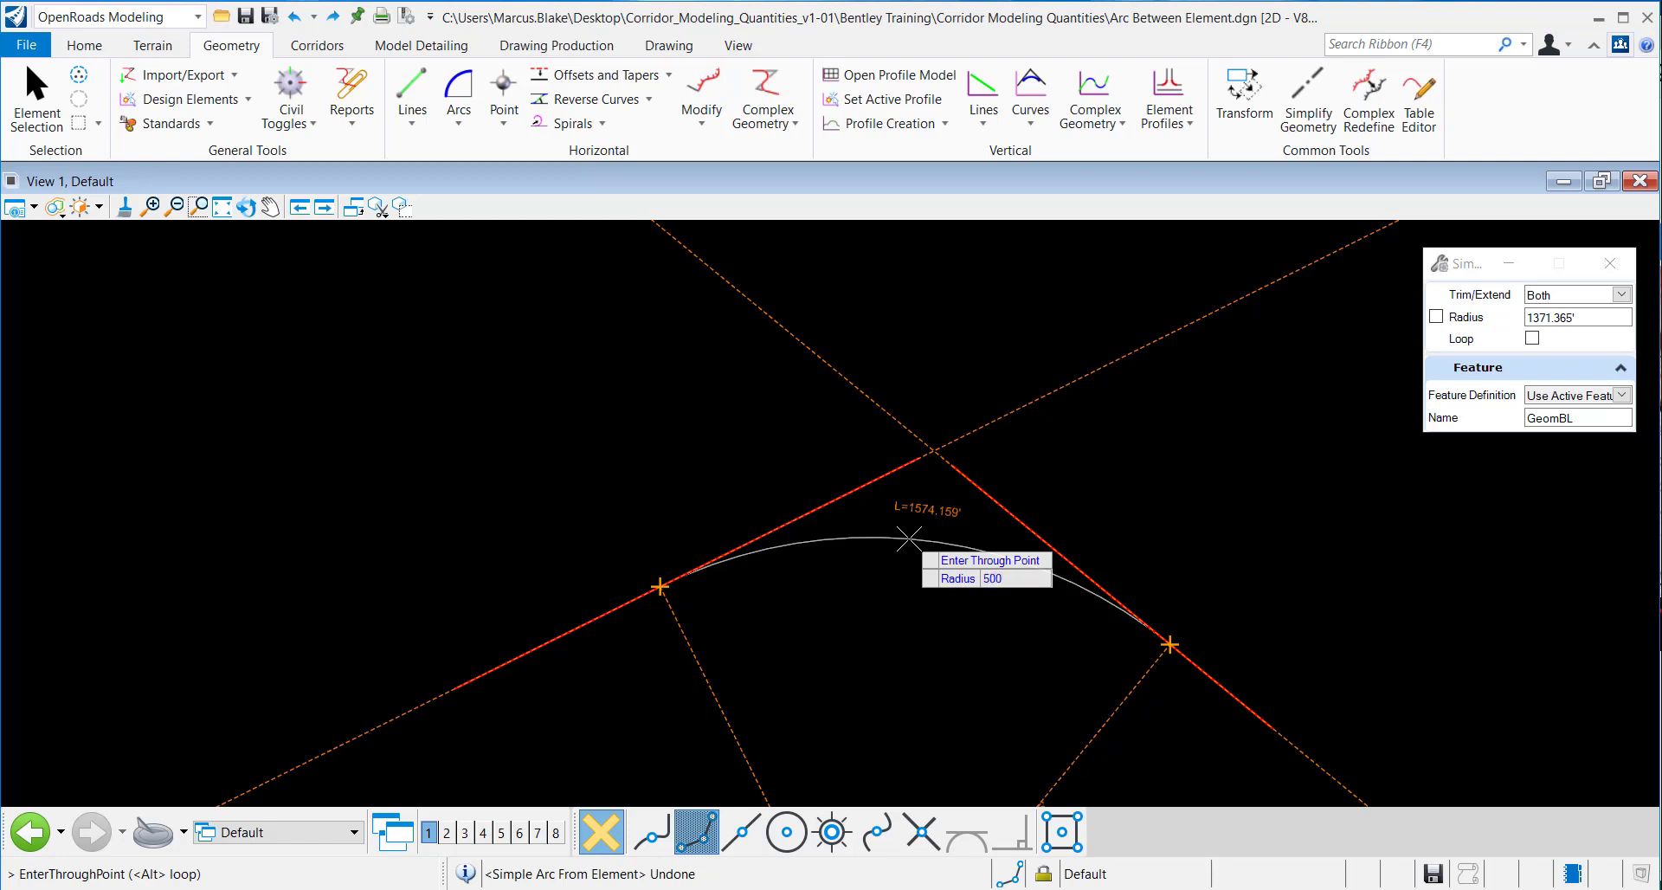
Lock the arc radius at 500 ft between the two red tangents.
left_click(1437, 315)
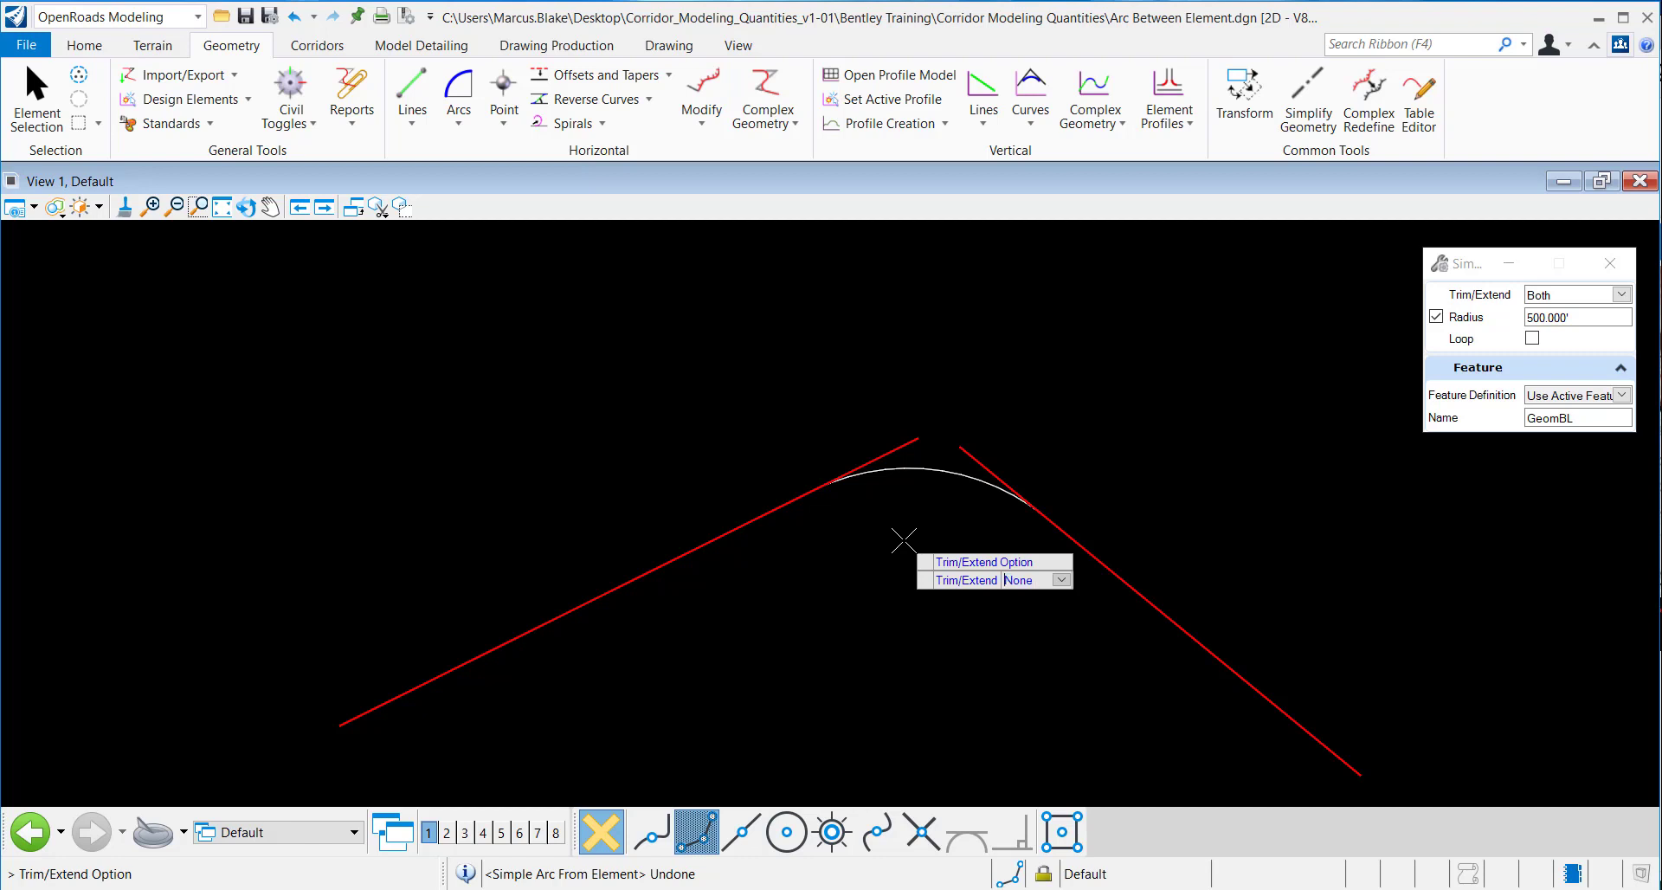
Place the 500 ft arc as GeomBL2 with trim/extend set so both tangents meet its ends.
left_click(1021, 580)
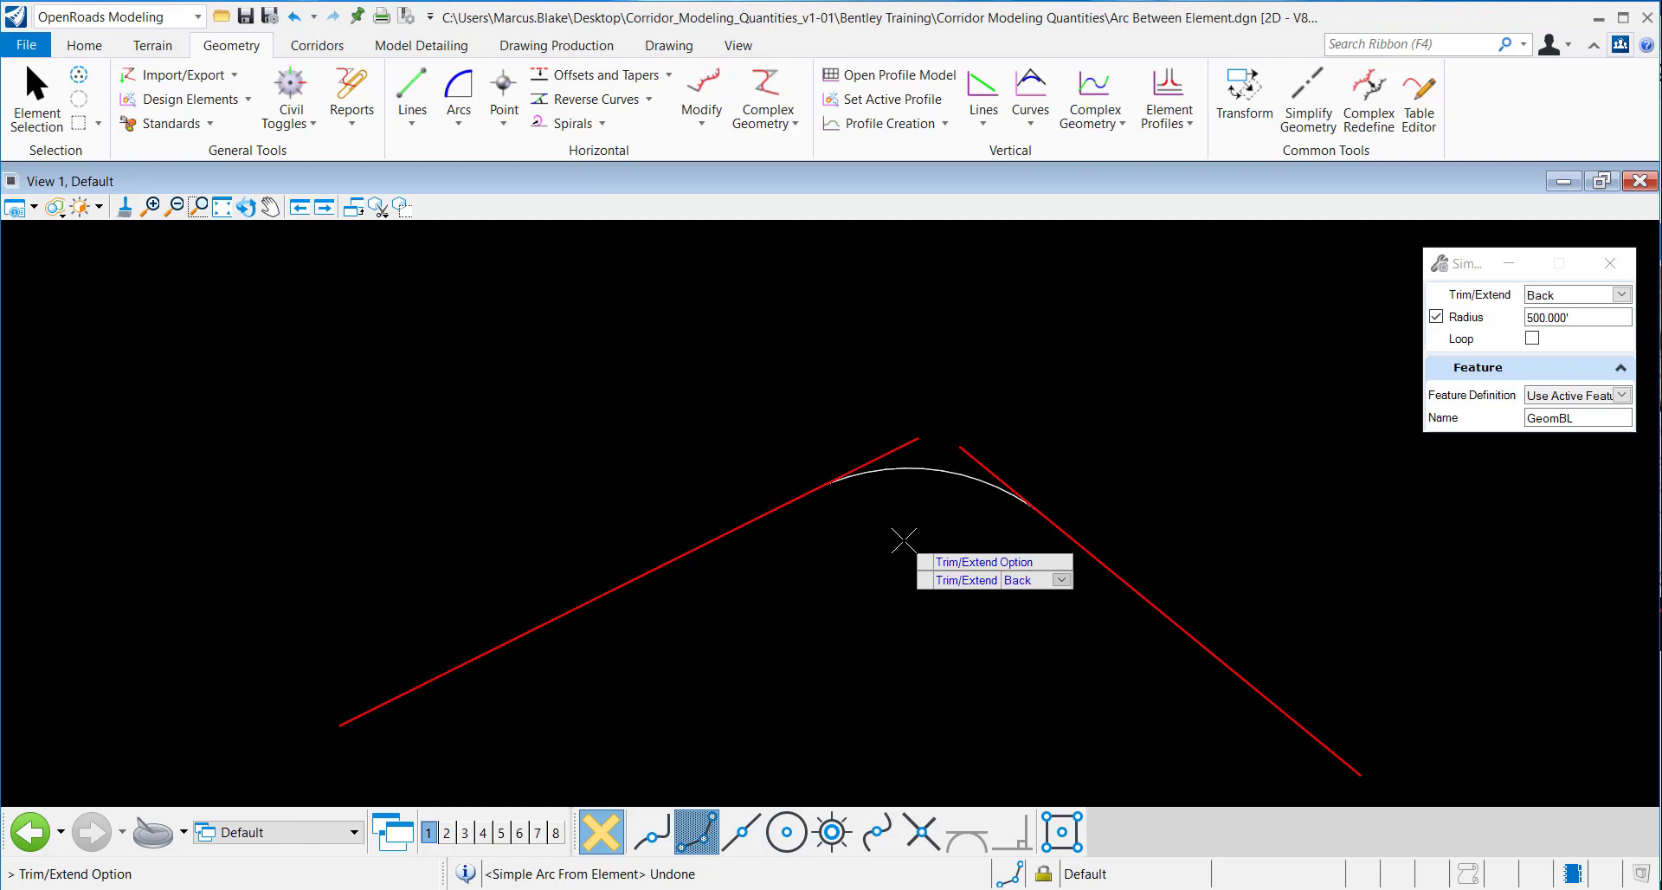
left_click(1622, 292)
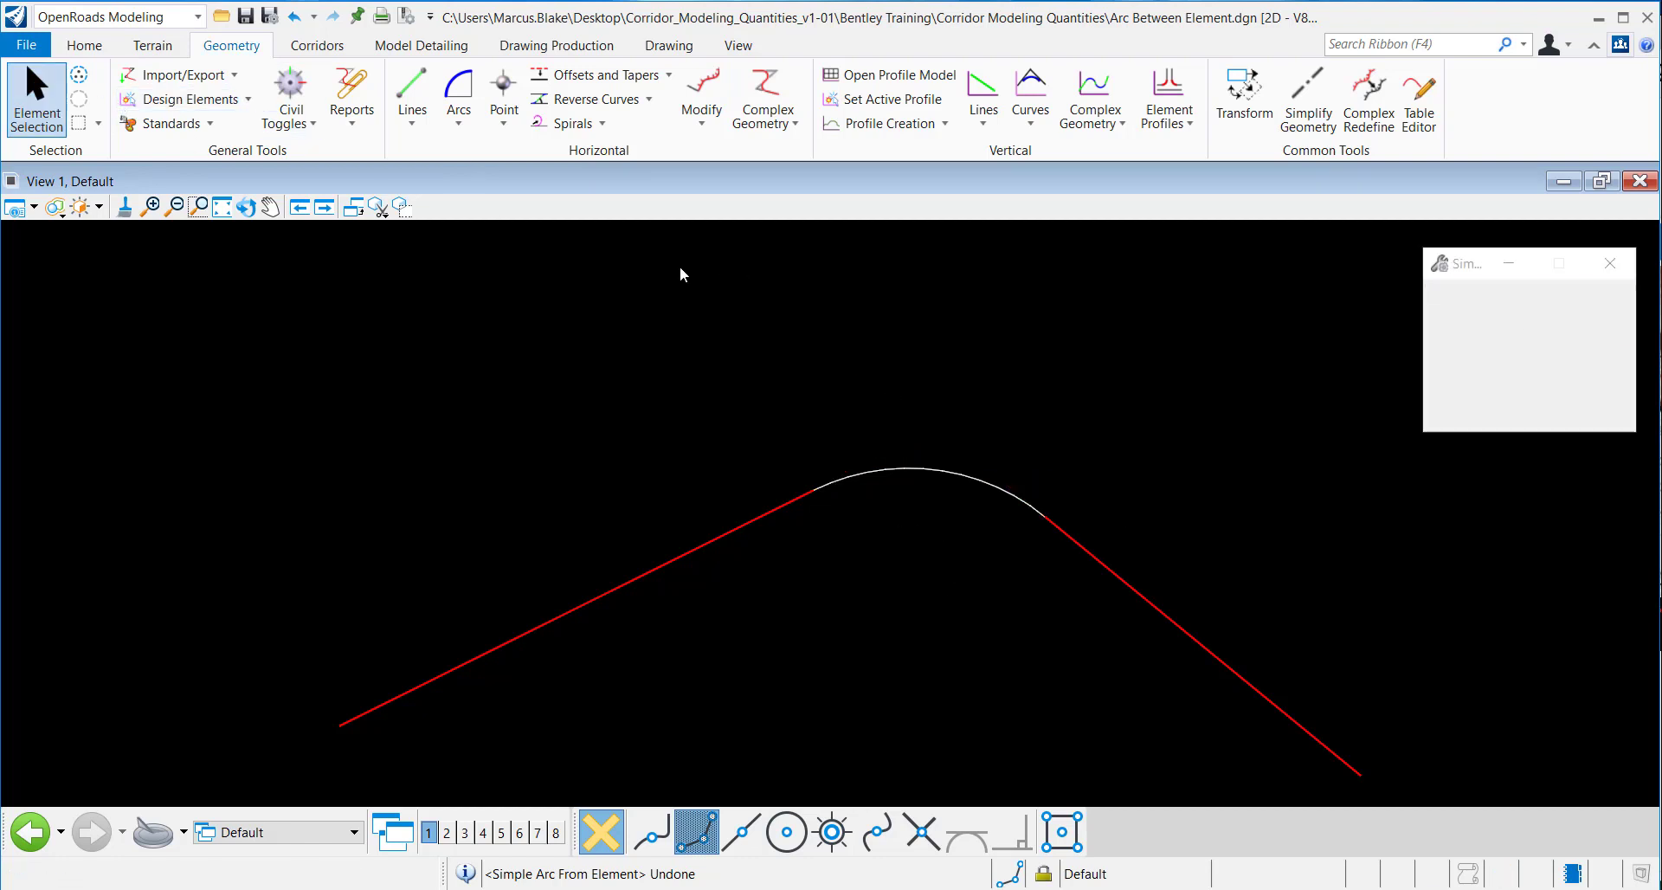
left_click(34, 97)
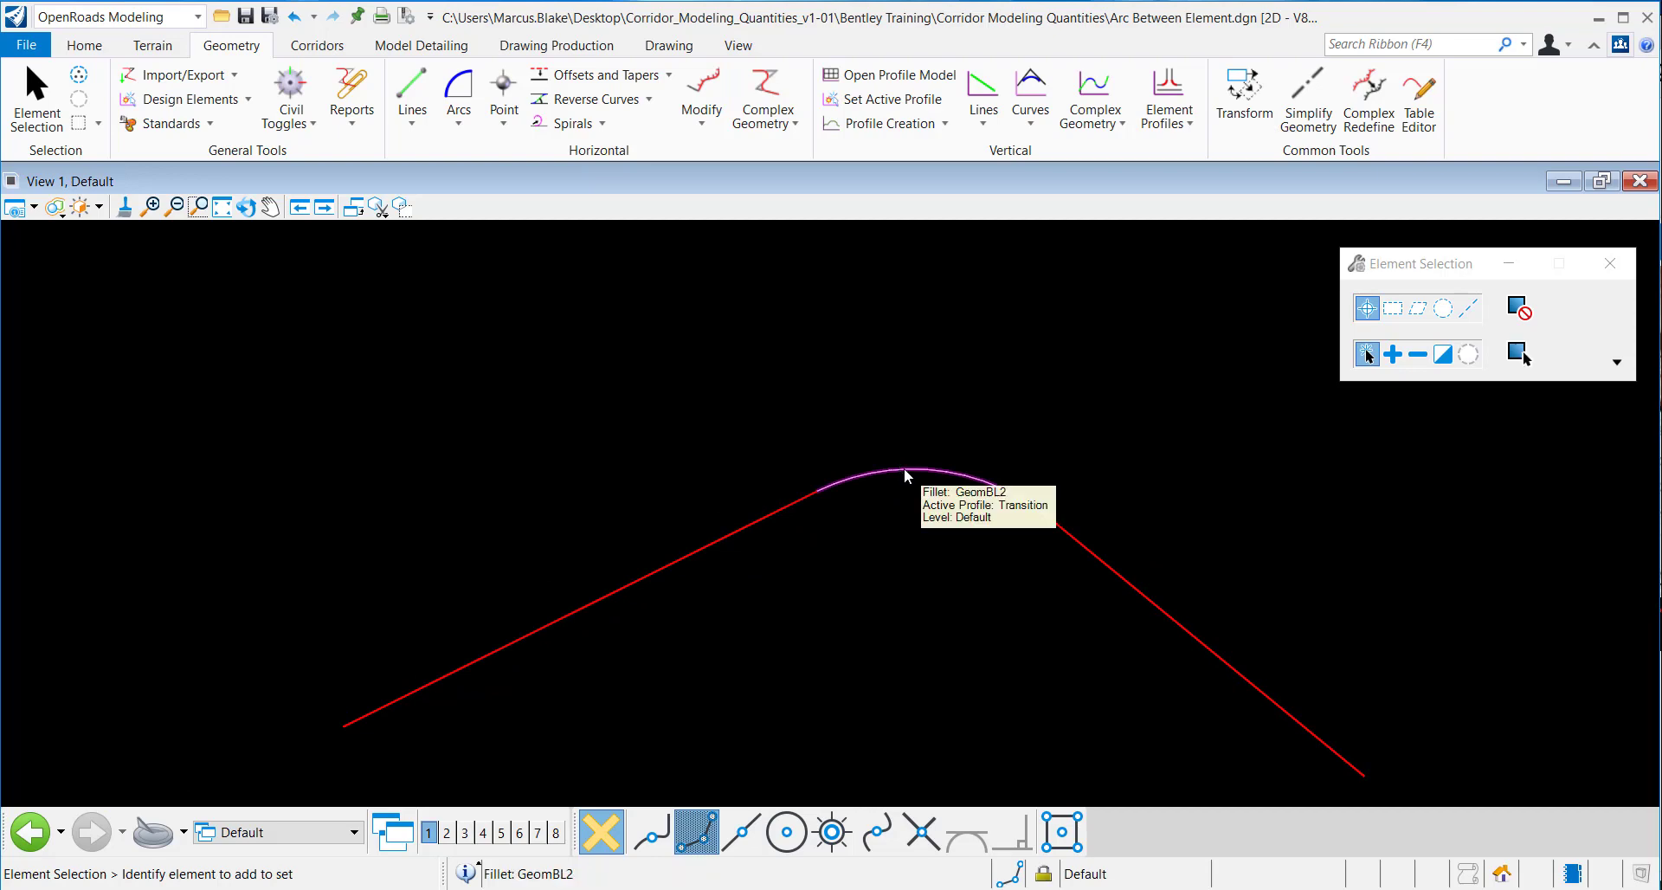
left_click(878, 477)
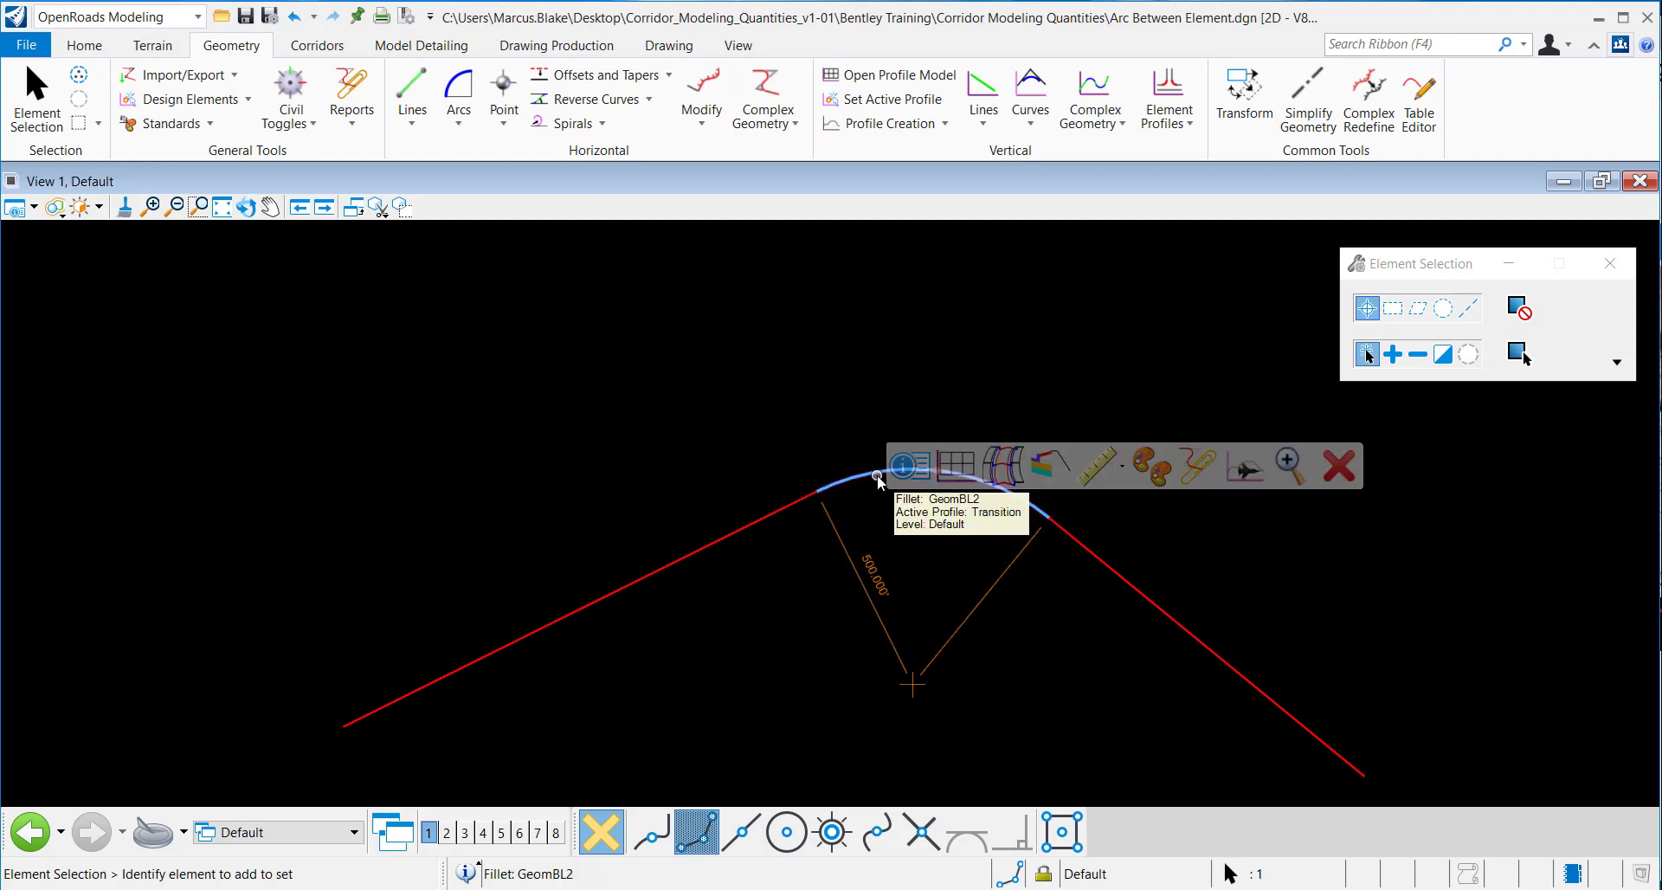
left_click(878, 478)
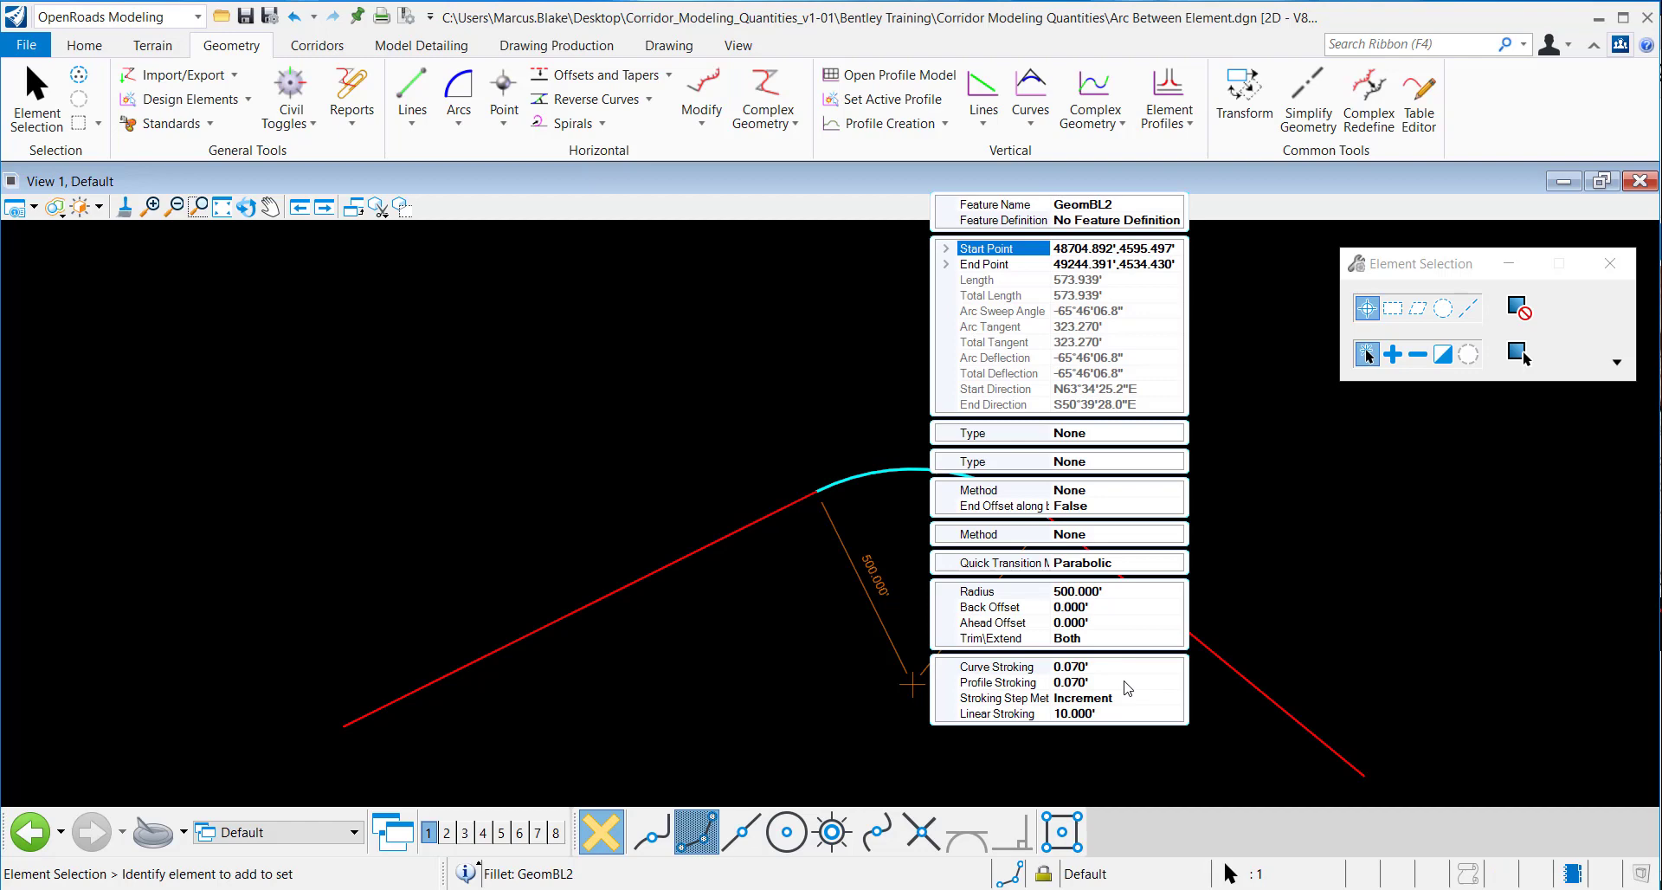
mouse_move(1159, 235)
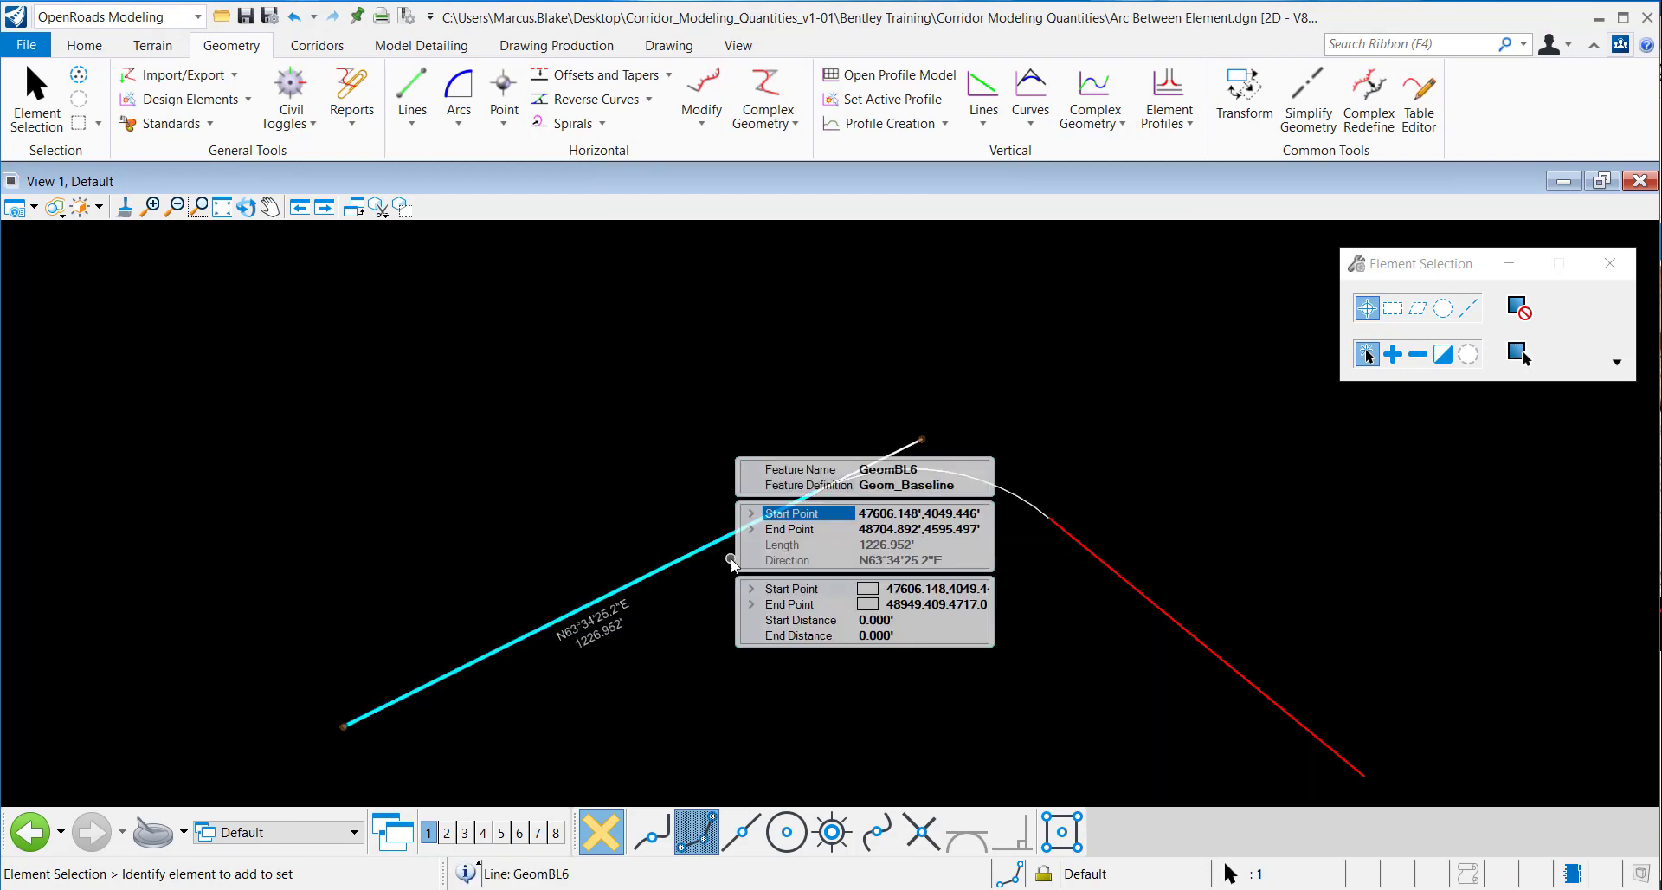
mouse_move(1003, 514)
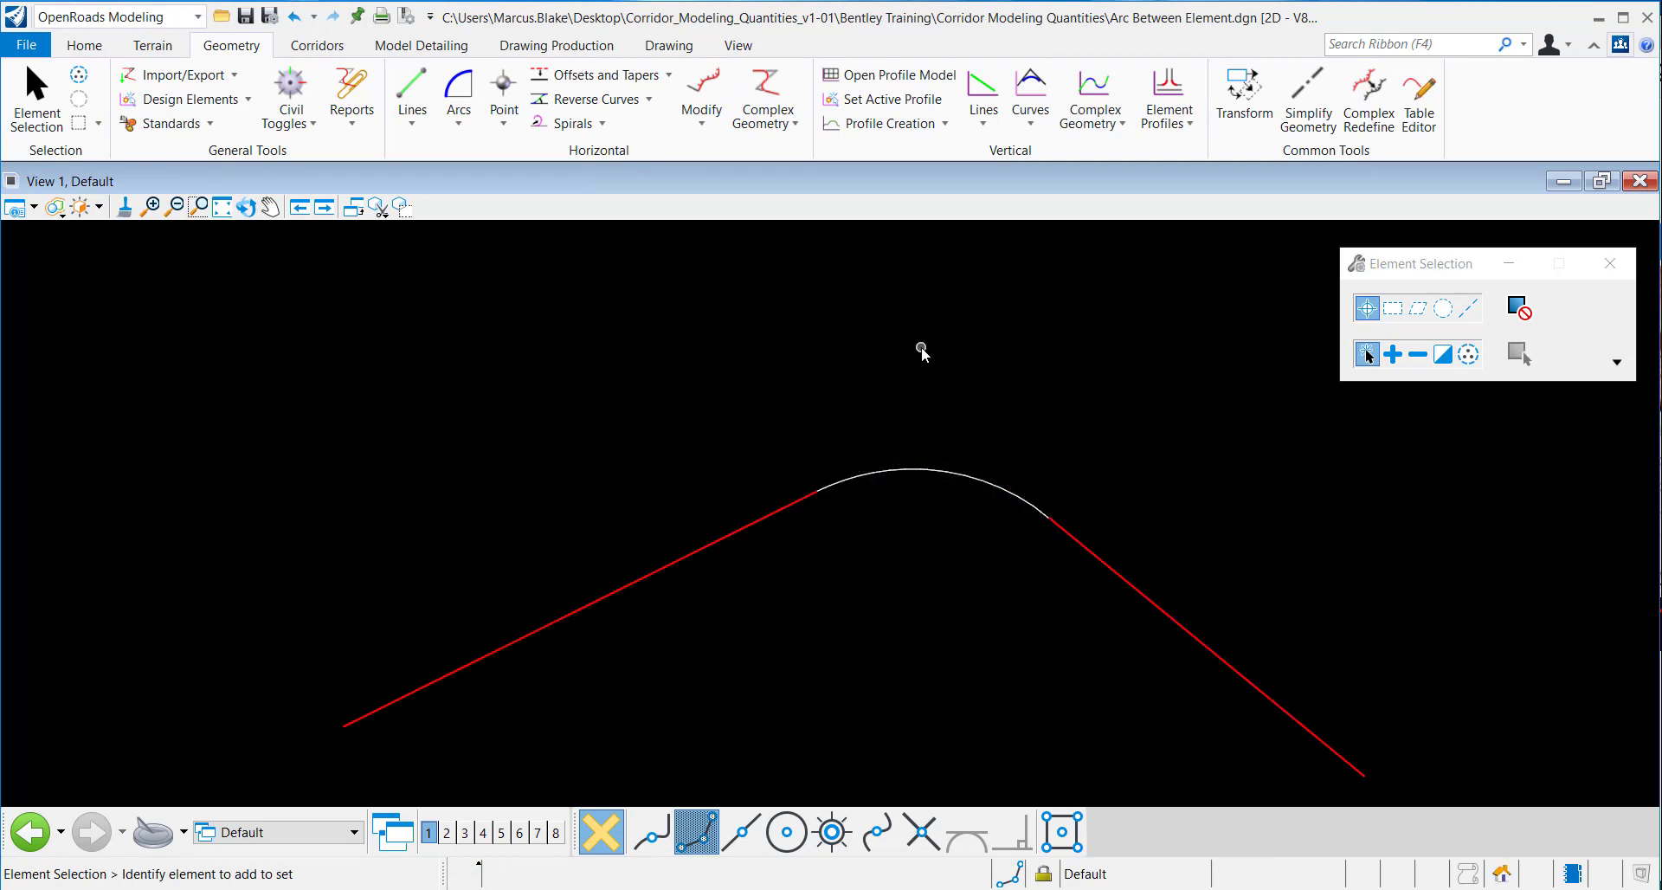
mouse_move(789, 145)
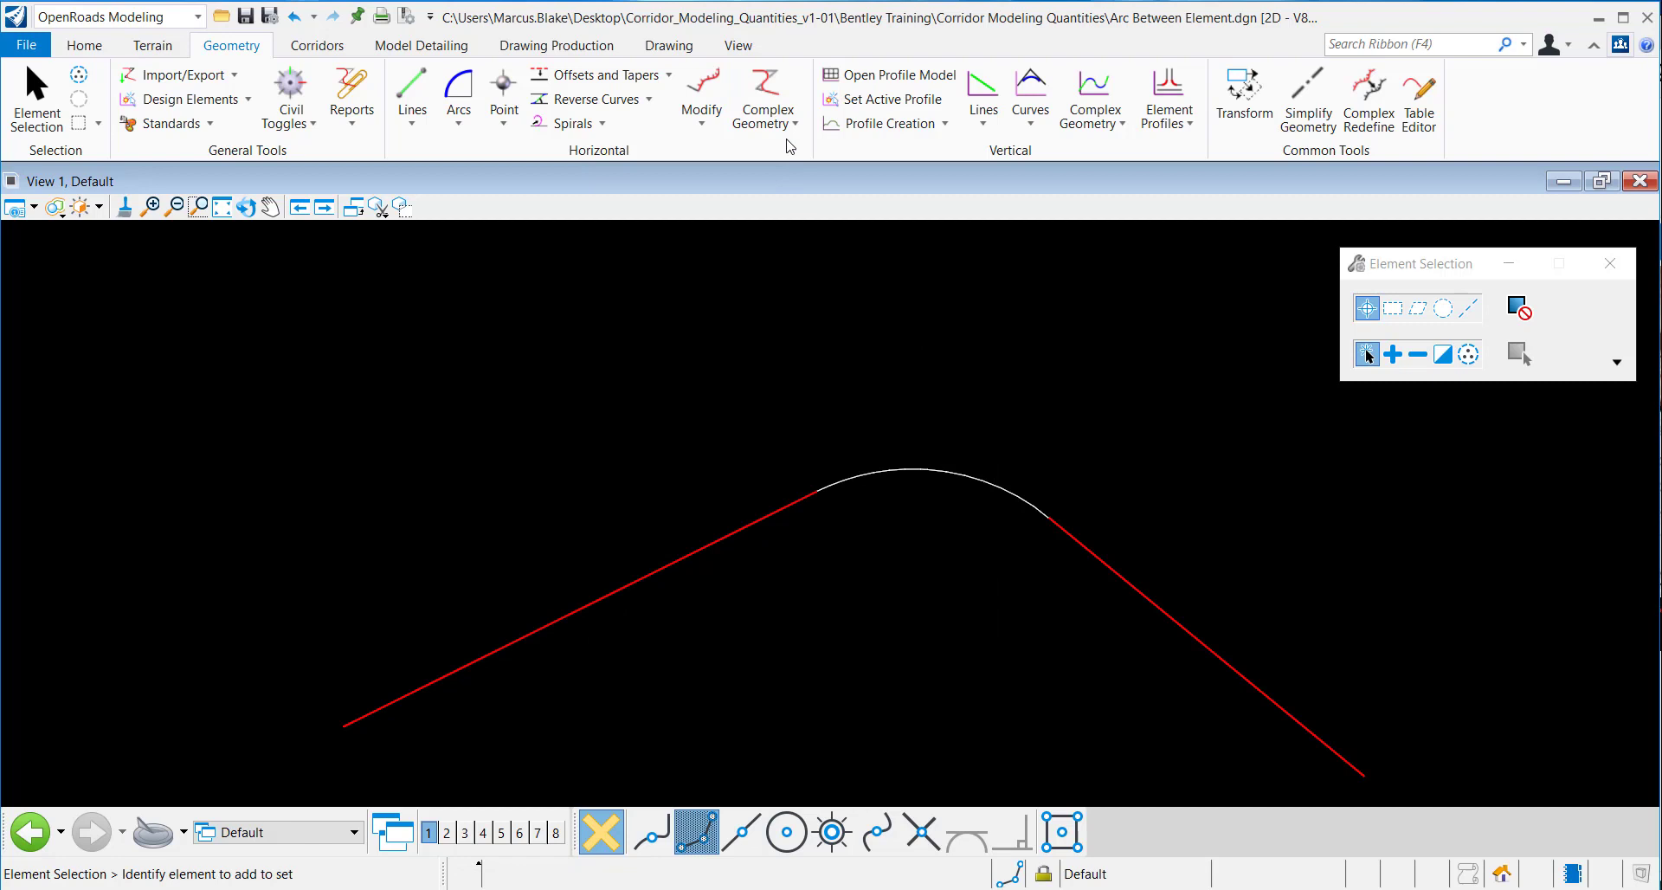
Set Complex By Element to Automatic method with the Geom_Baseline feature definition.
left_click(765, 123)
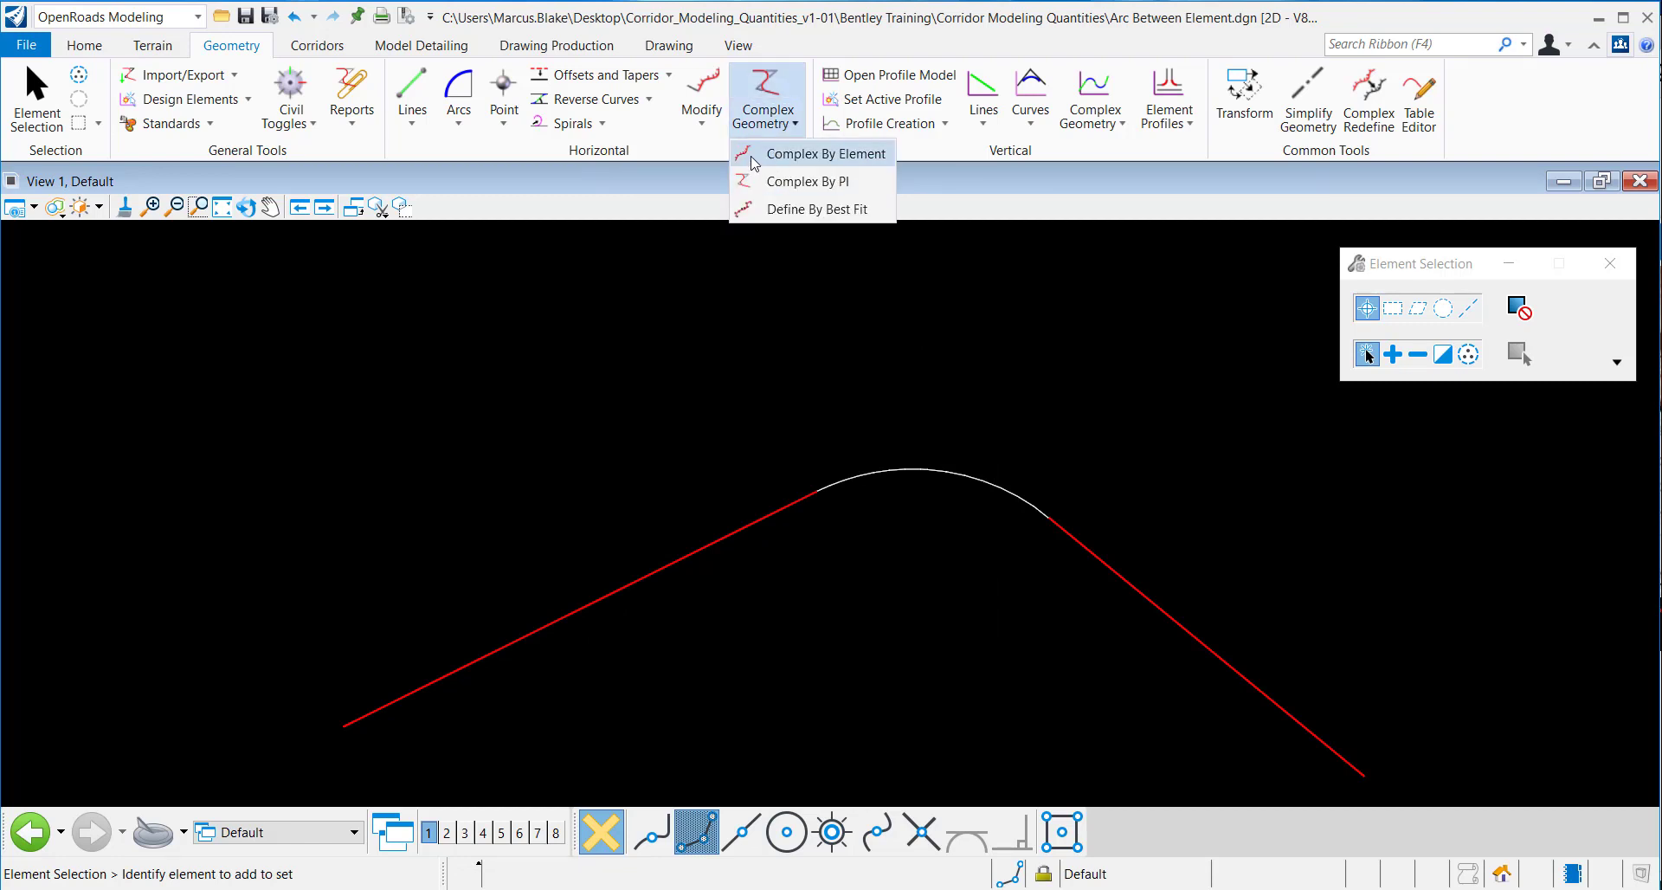
left_click(826, 154)
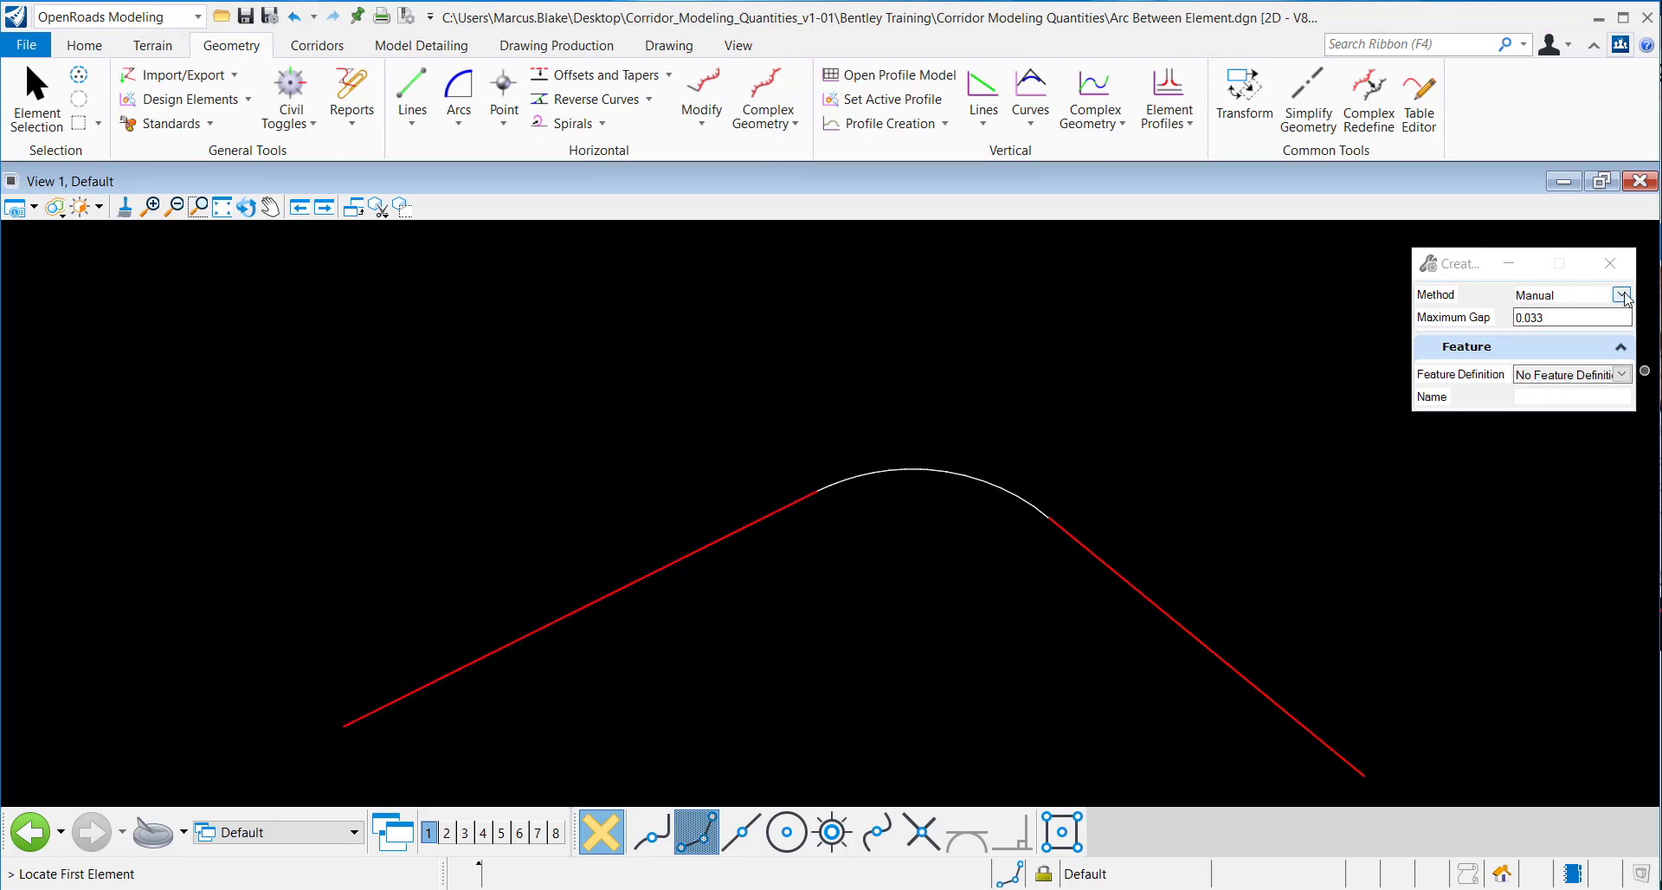
left_click(1622, 294)
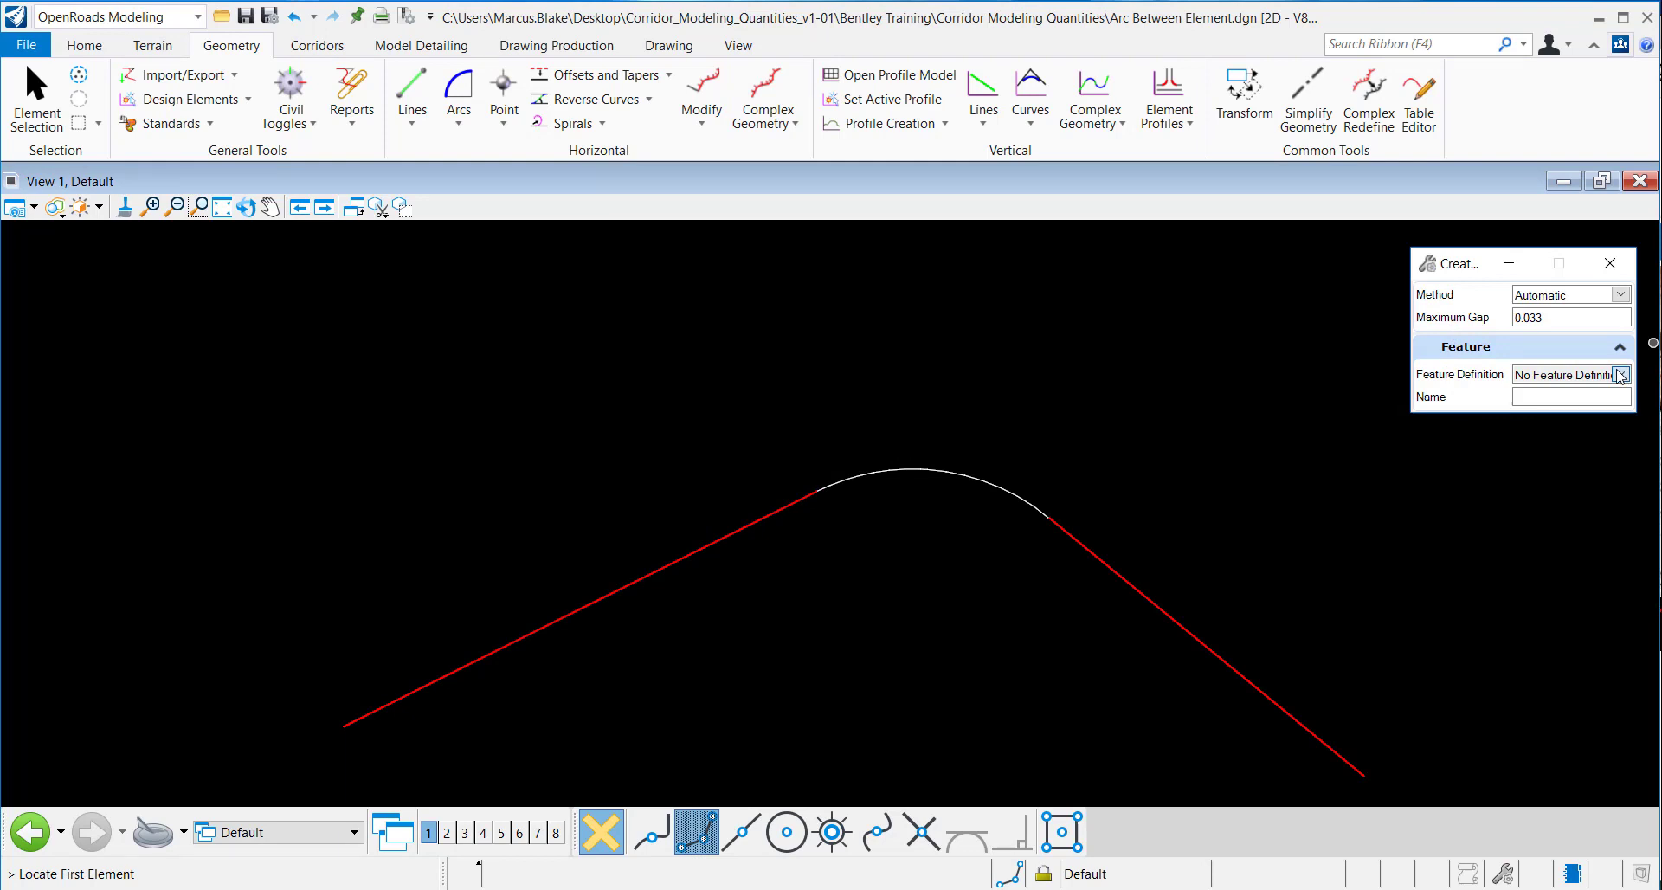
left_click(1622, 374)
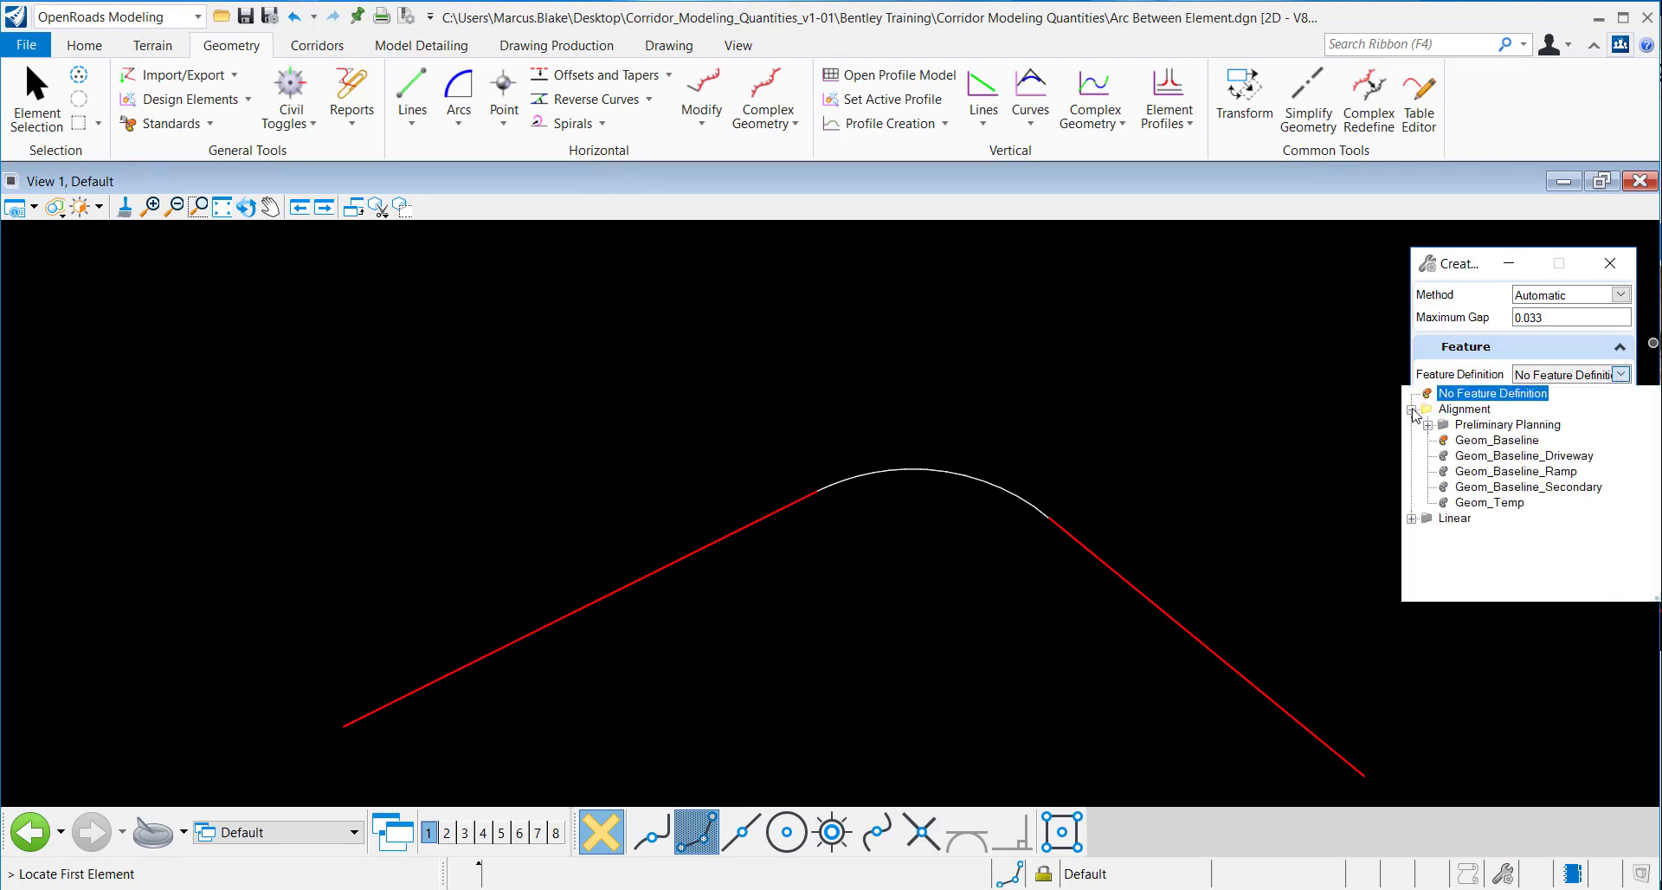
left_click(1499, 440)
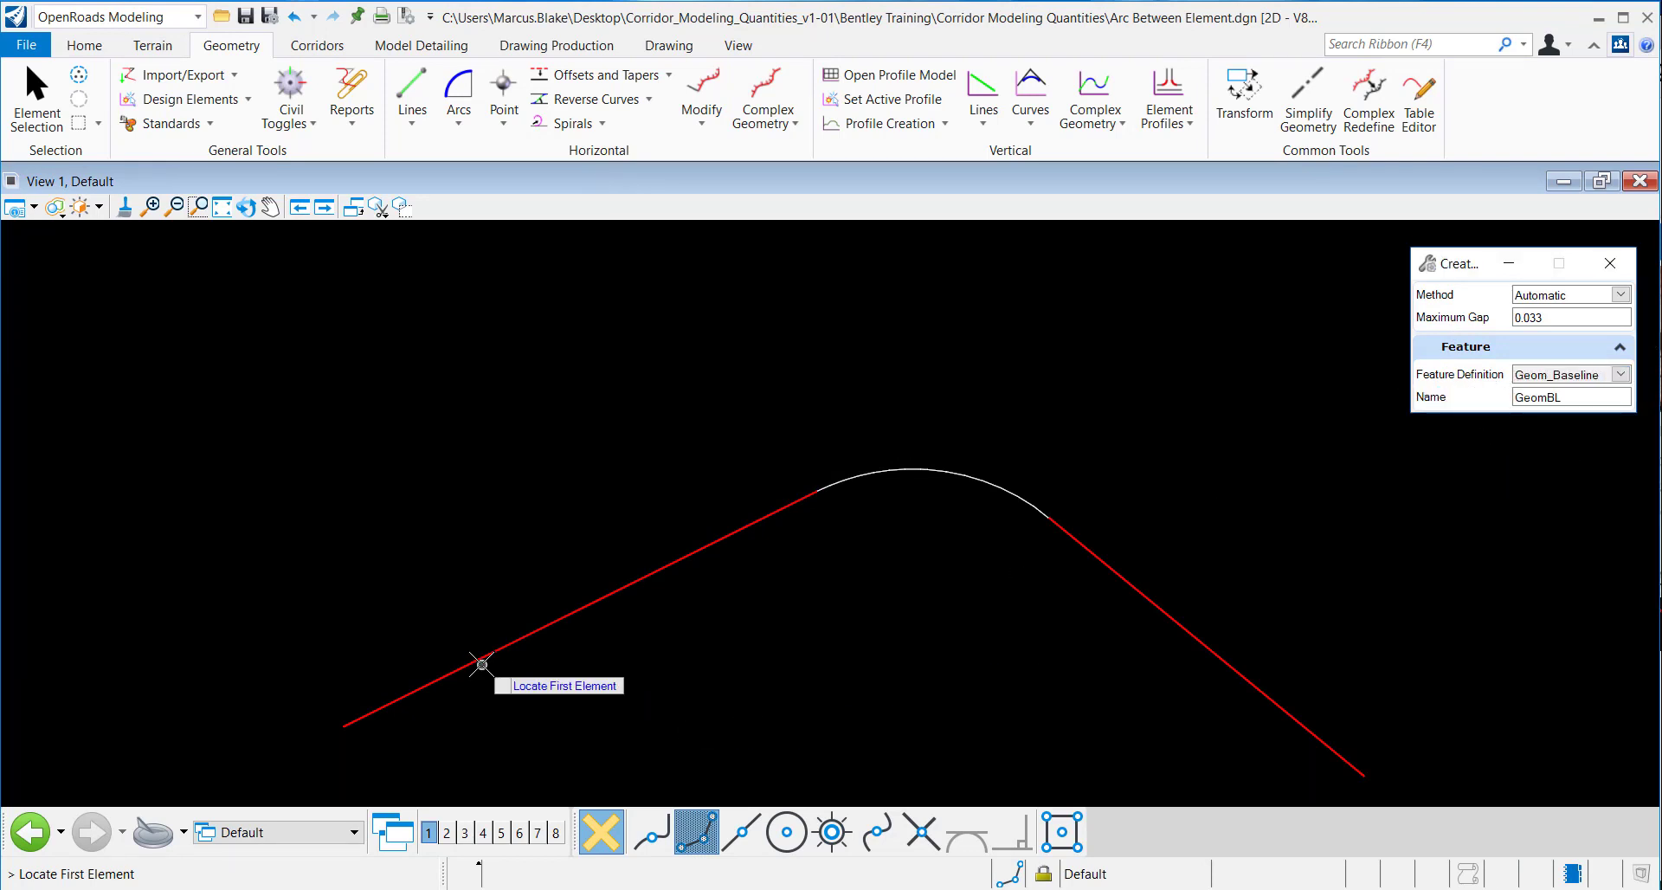
Chain from the left tangent and accept it as complex element GeomBL3.
left_click(481, 665)
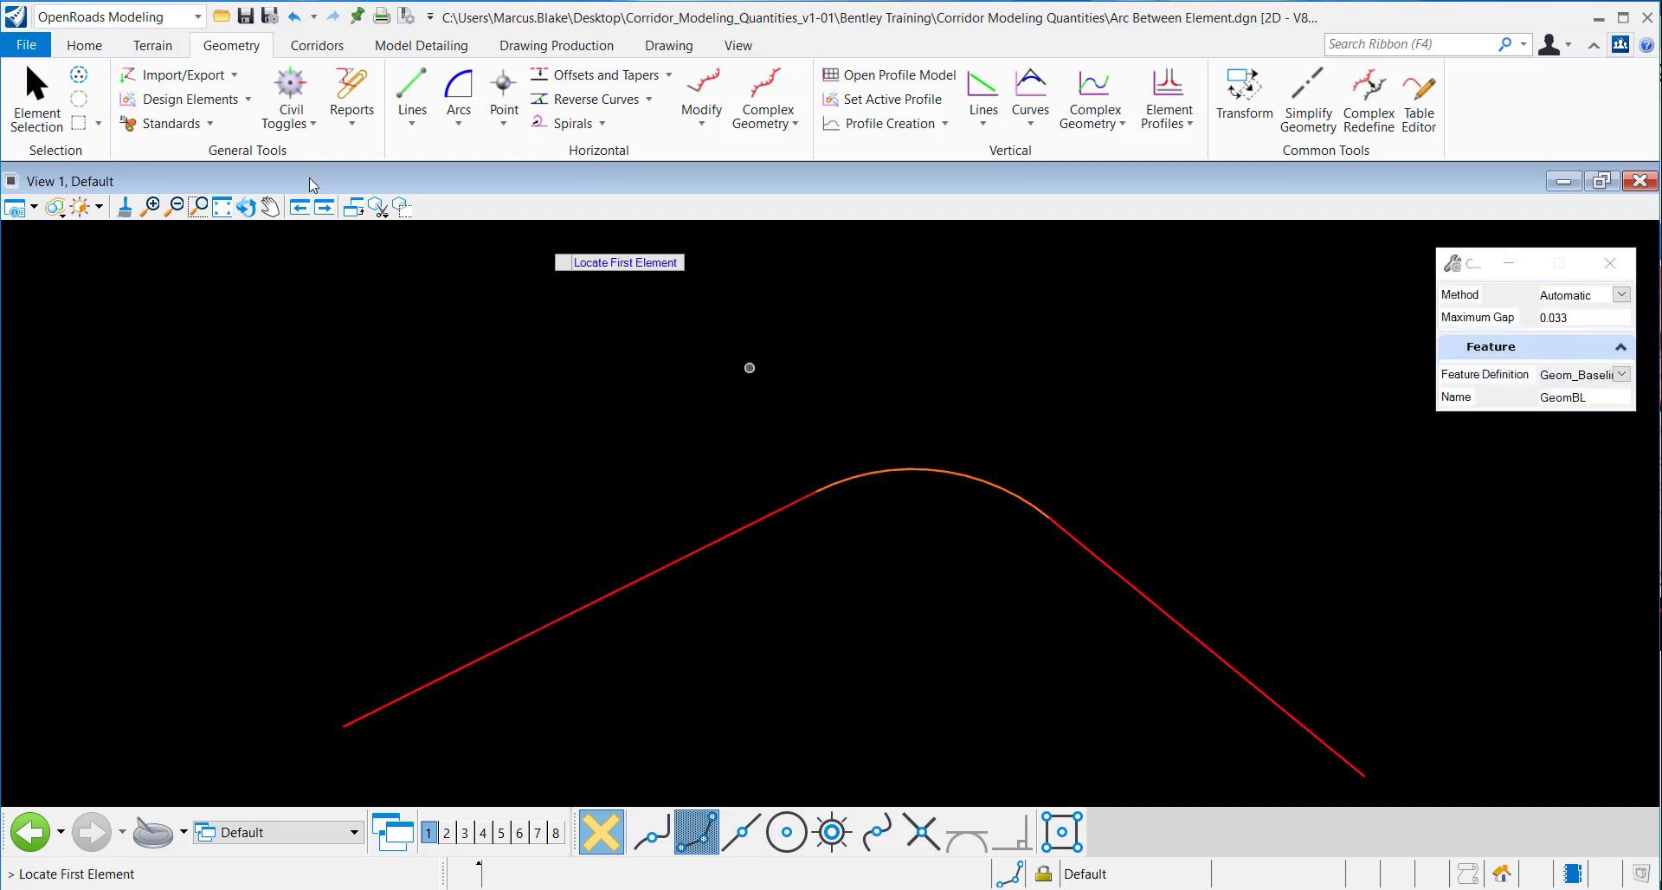
left_click(798, 501)
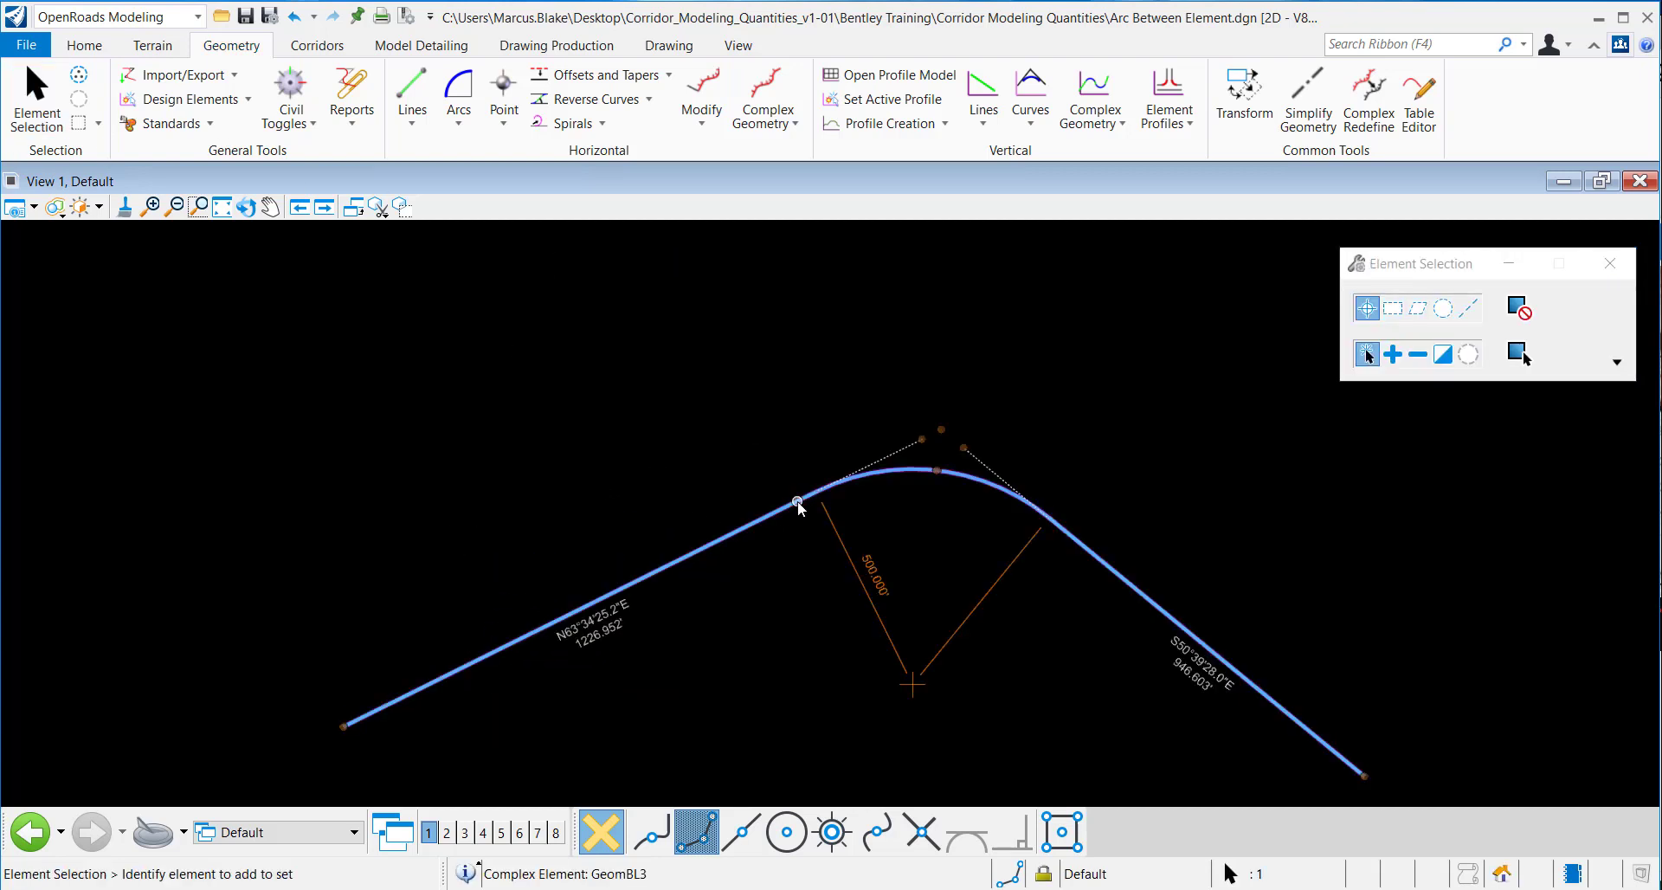